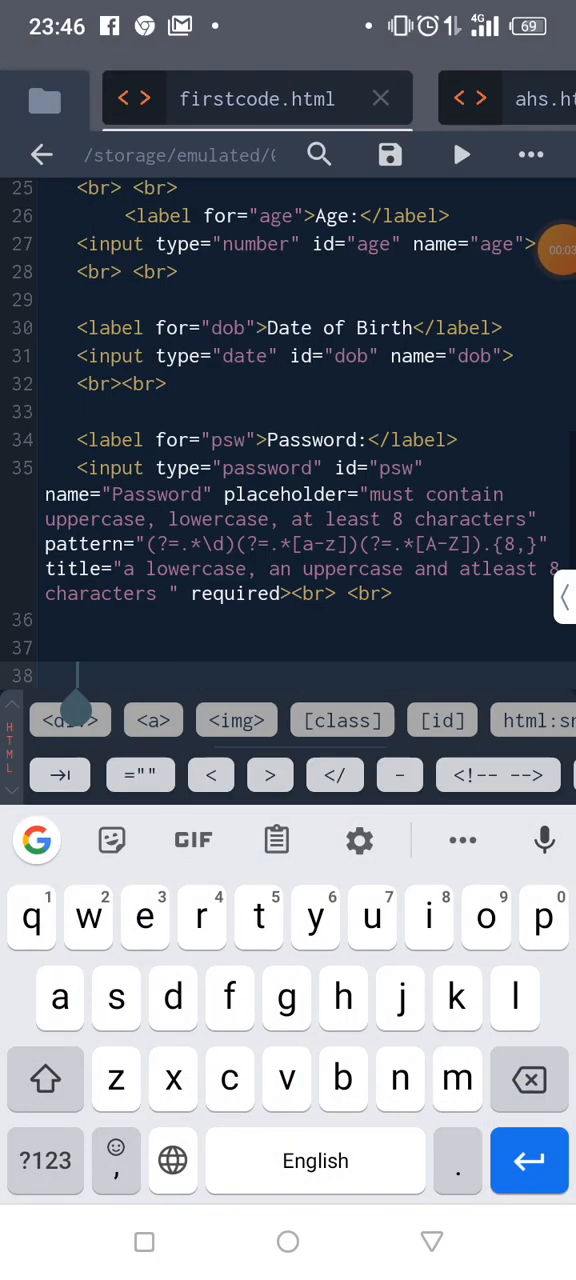
# Step: On line 38, insert a <select> block containing an empty <option></option> tag
pyautogui.scroll(-3)
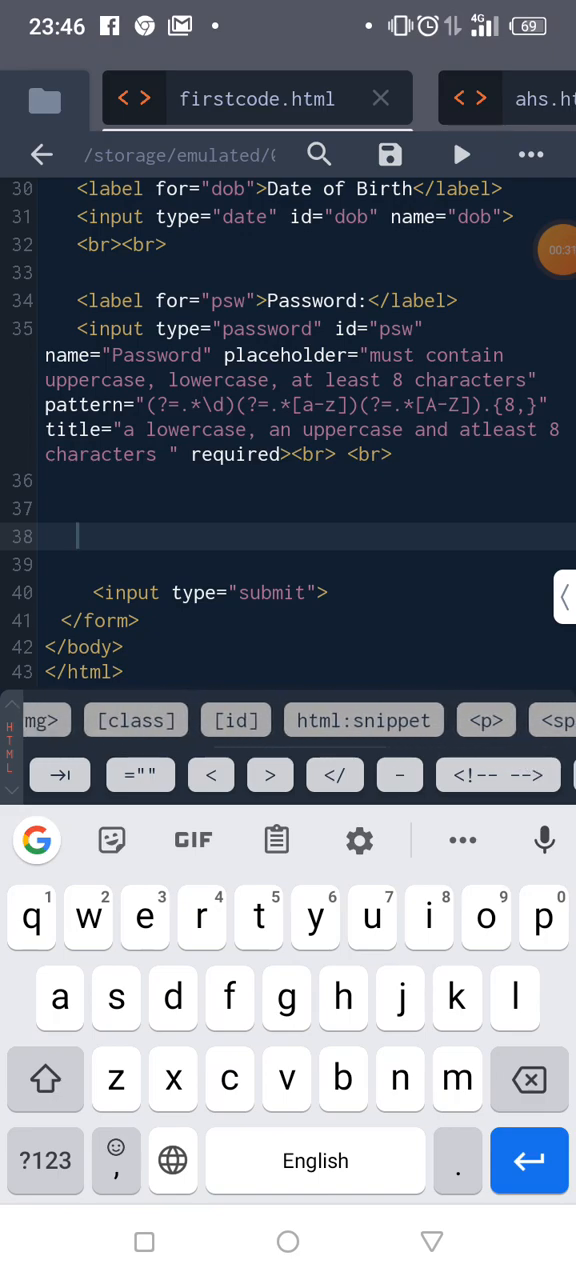
pyautogui.click(211, 775)
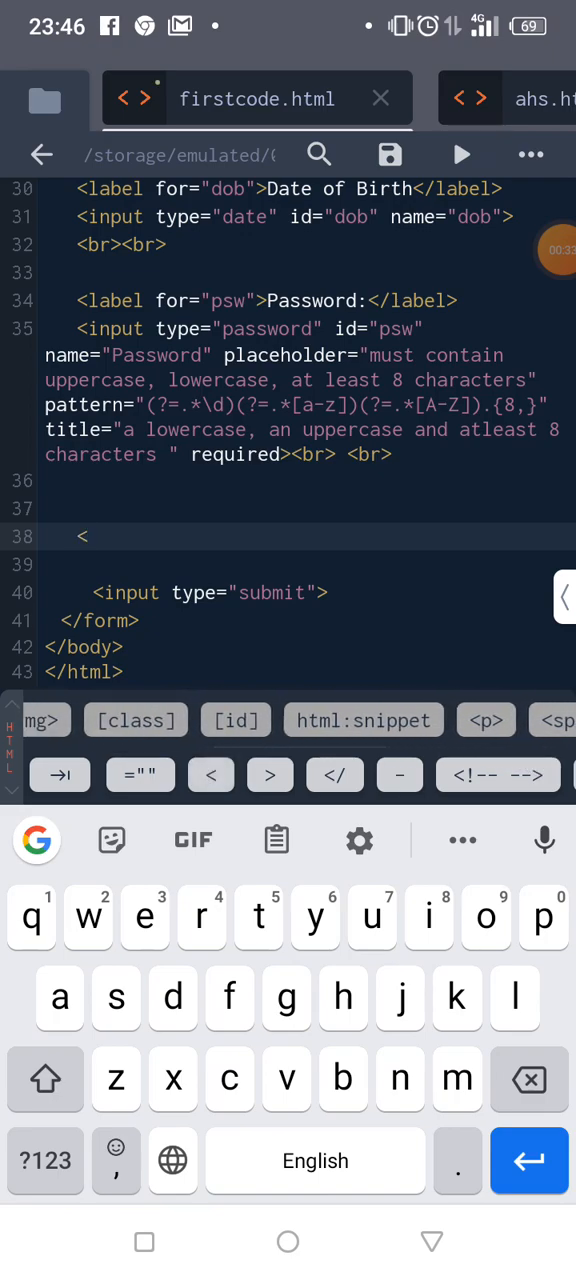
pyautogui.write('sele')
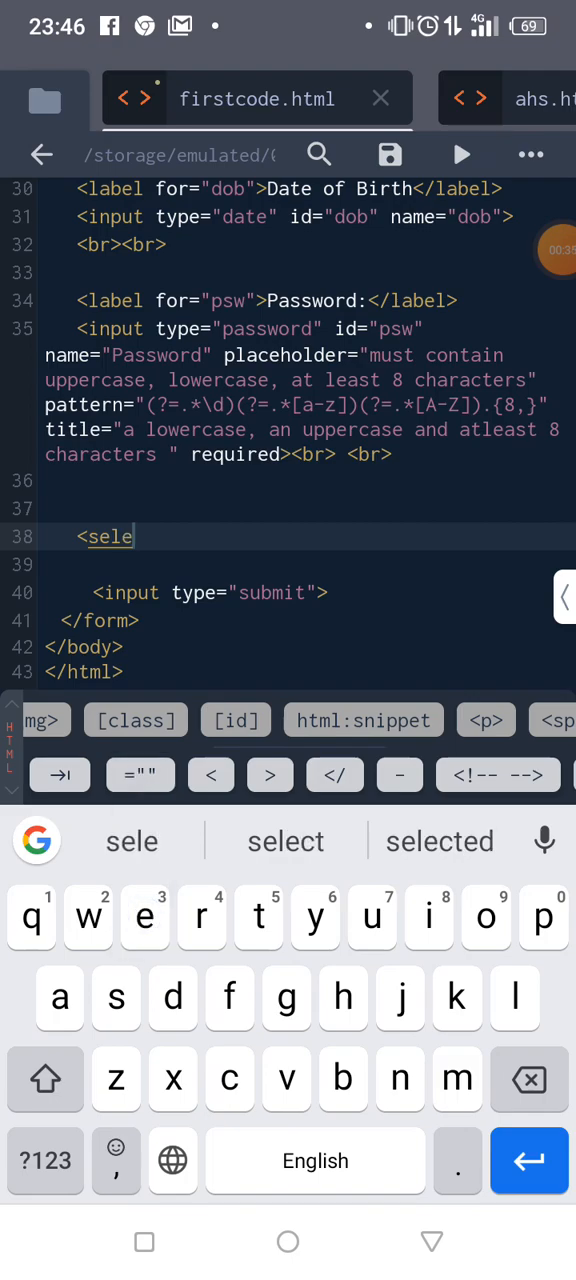
pyautogui.click(286, 840)
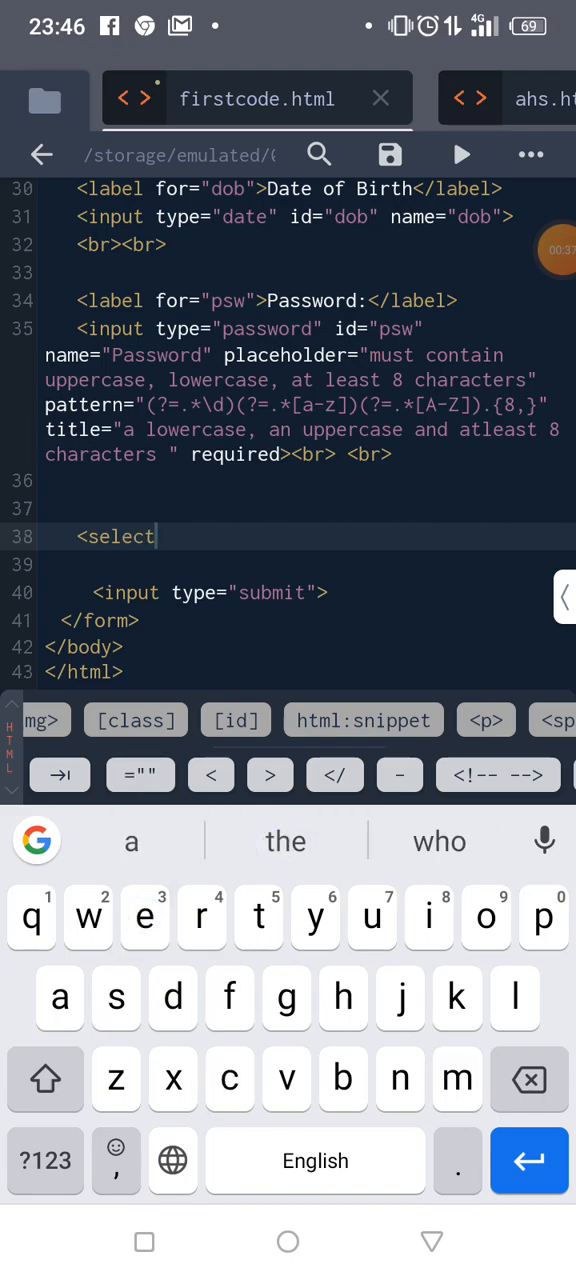
pyautogui.write('>')
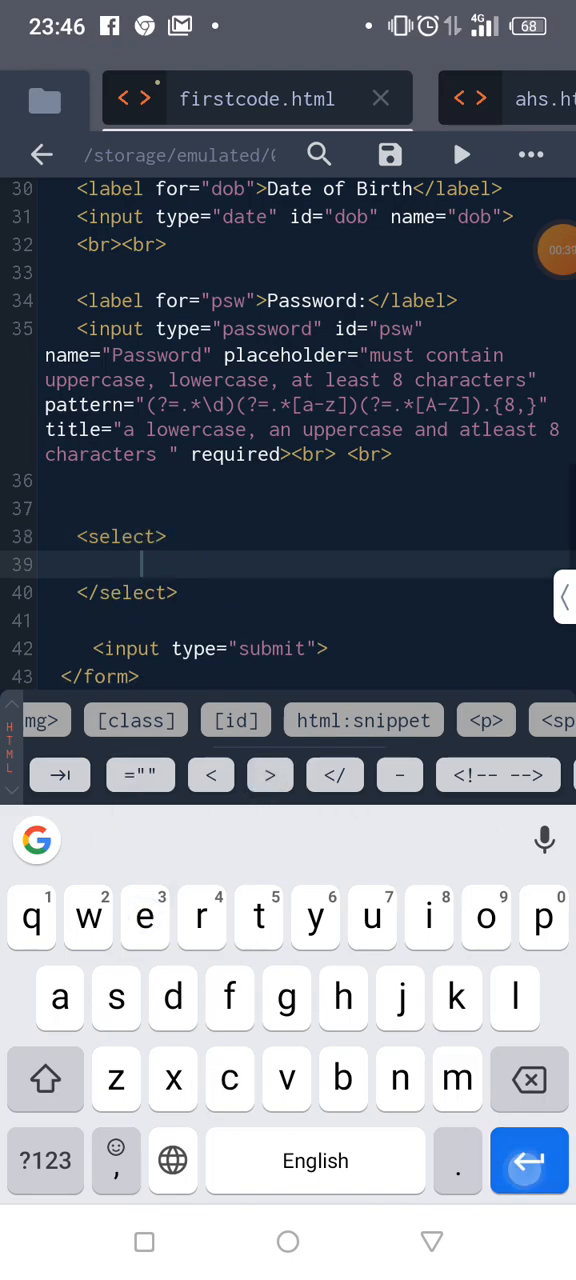
pyautogui.click(36, 840)
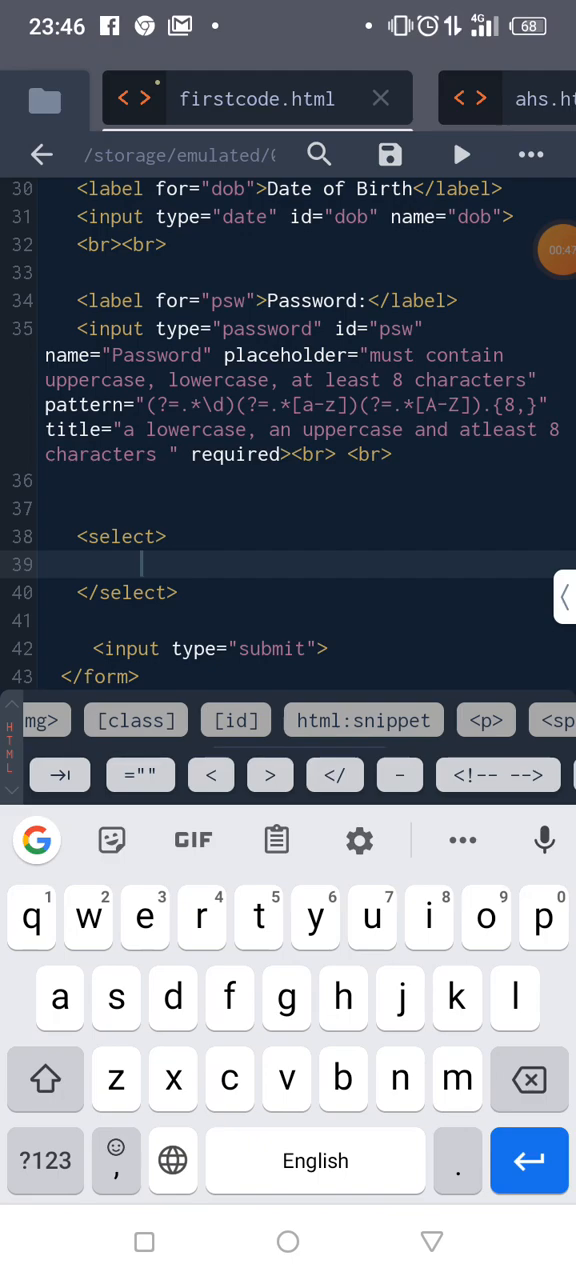
pyautogui.click(211, 775)
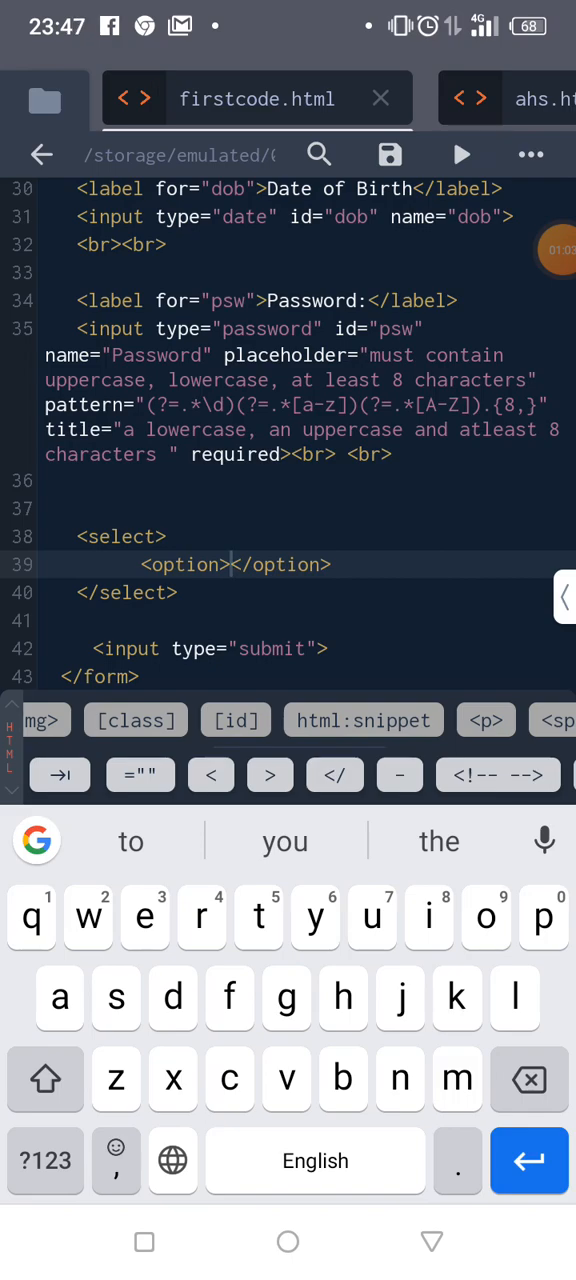
# Step: Type 'States' as the option text and add an empty line below it
pyautogui.click(45, 1079)
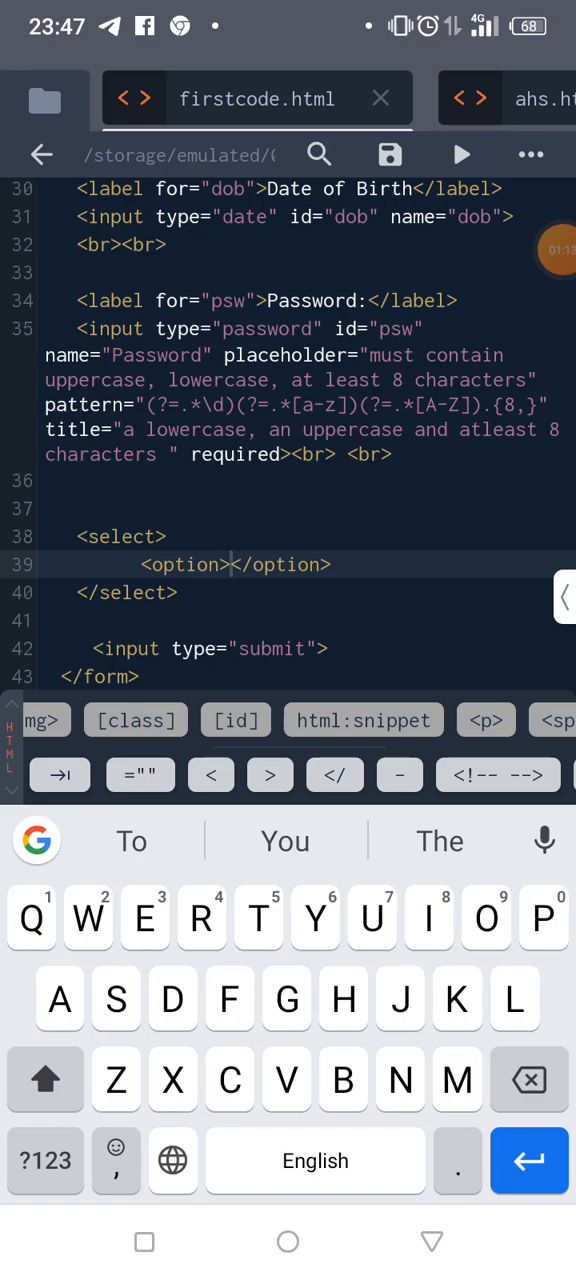
pyautogui.write('S')
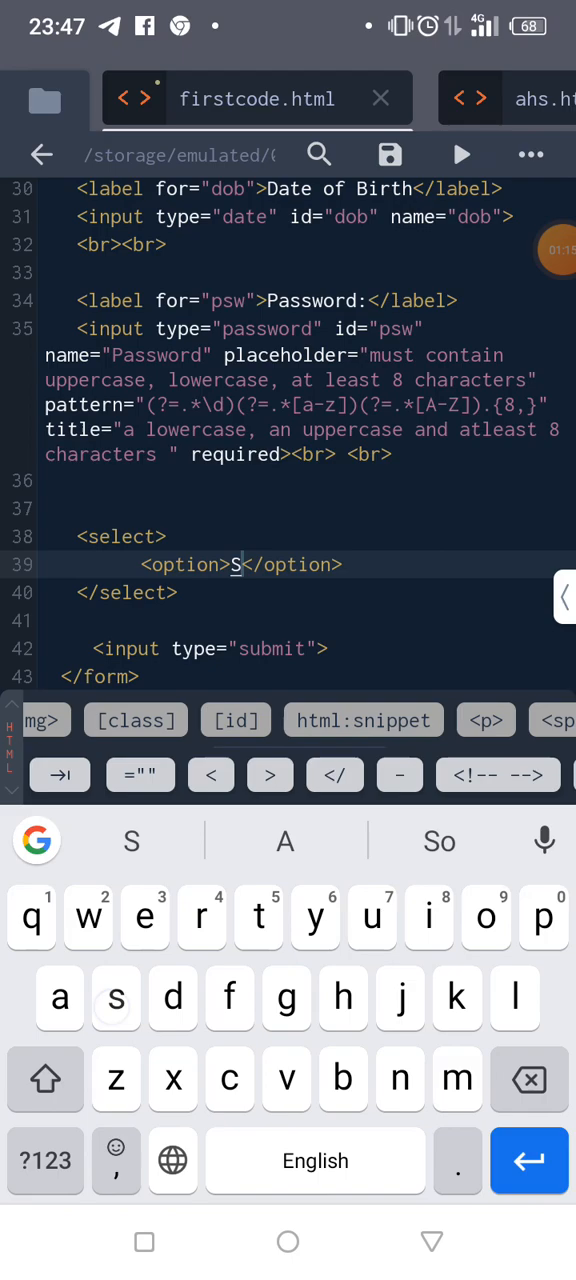
pyautogui.write('tt')
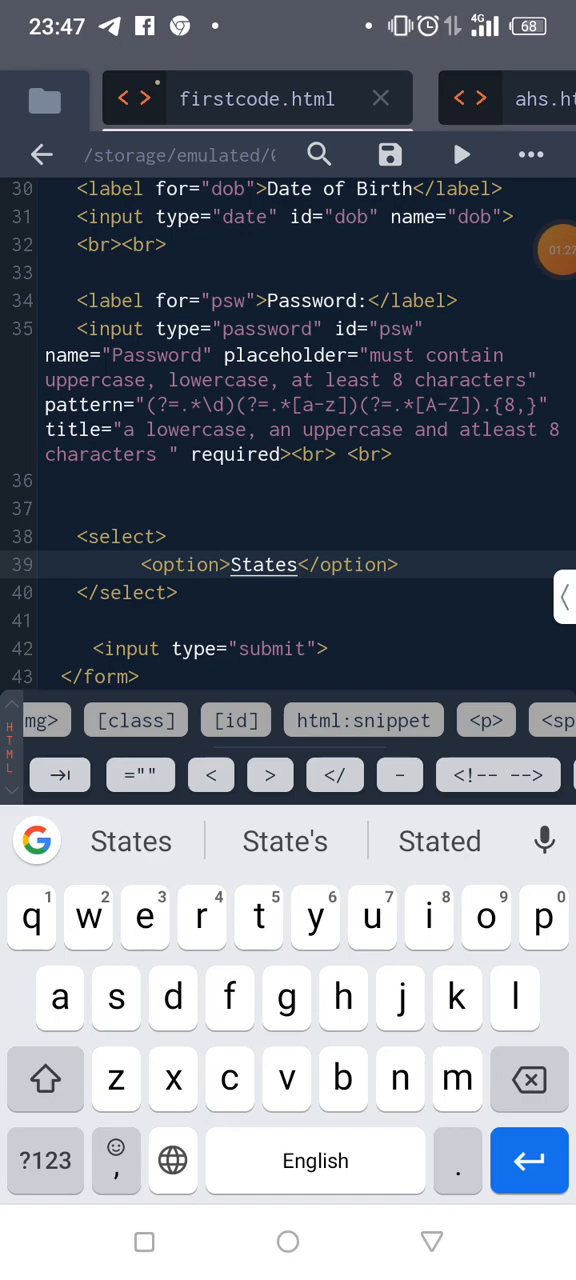
pyautogui.click(398, 597)
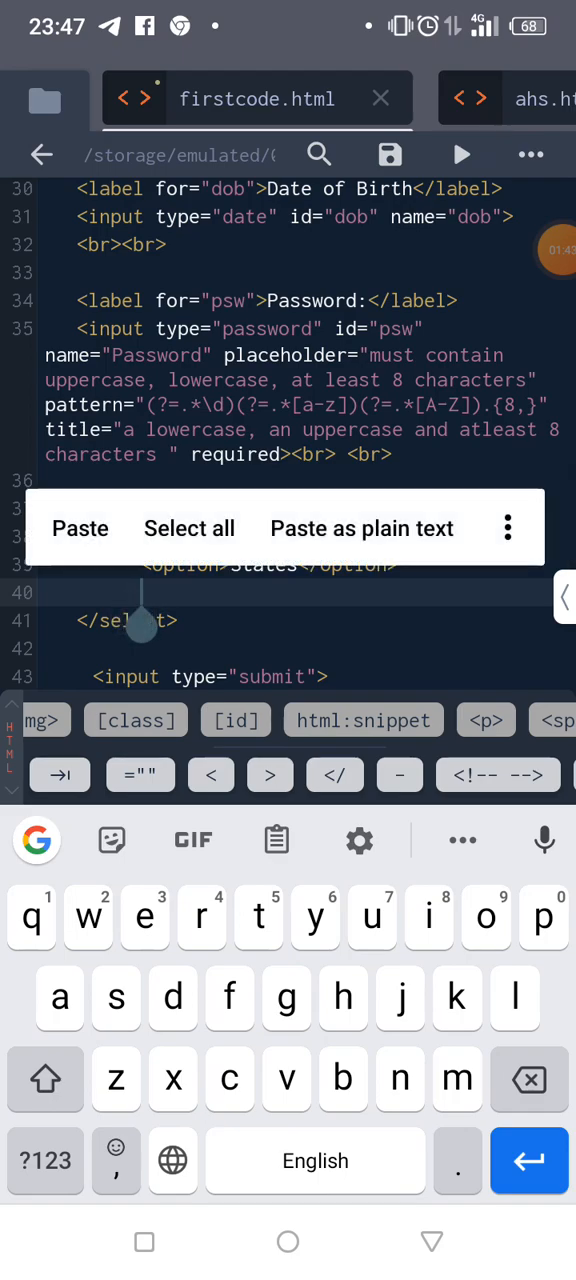
# Step: Paste the States option line repeatedly to get six options, then run the preview
pyautogui.click(79, 528)
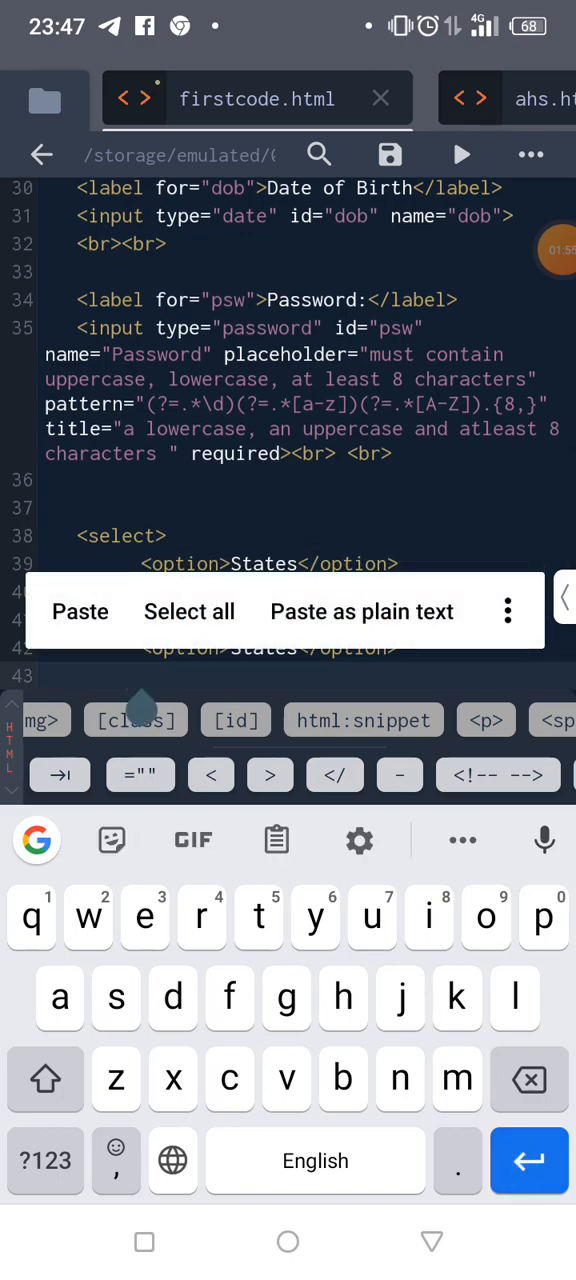
pyautogui.click(80, 611)
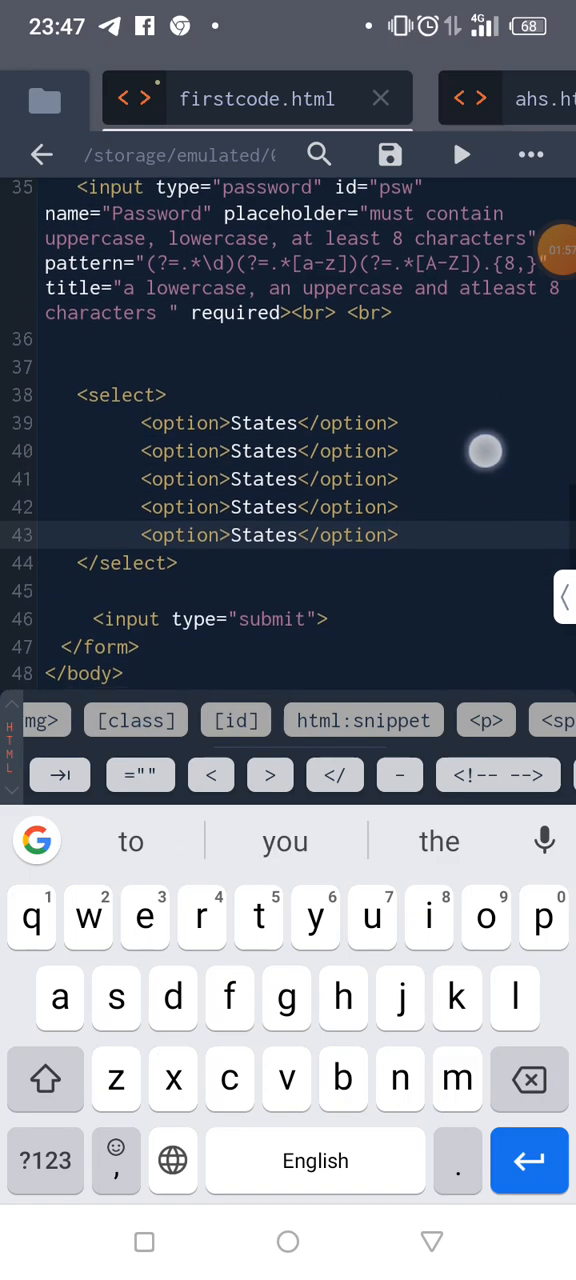
pyautogui.press('enter')
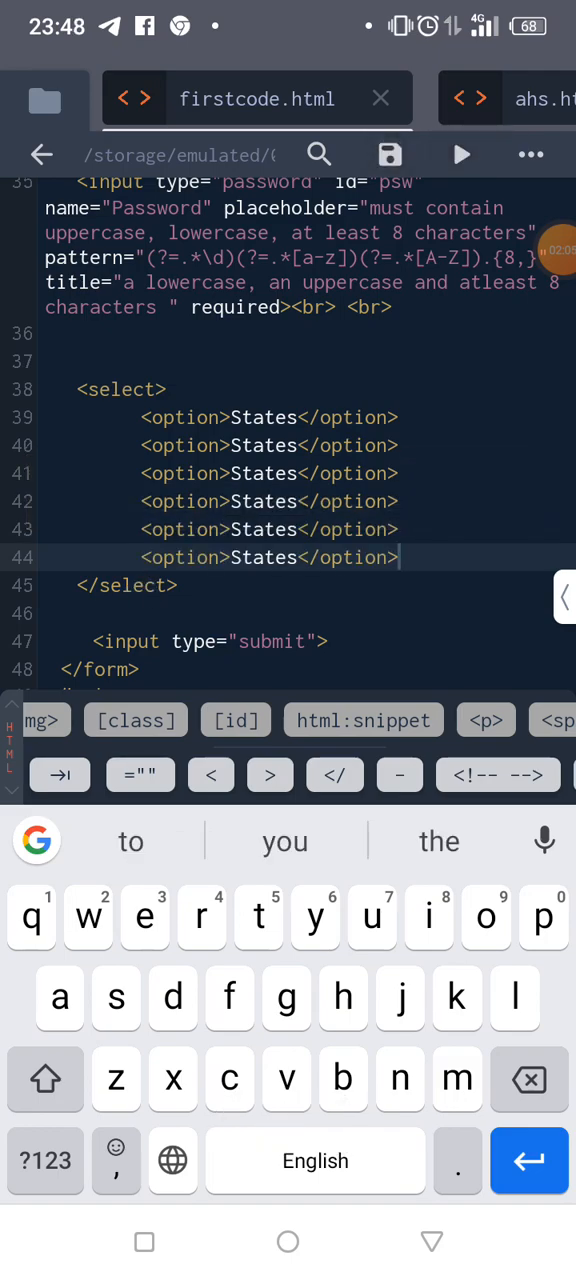
pyautogui.click(462, 154)
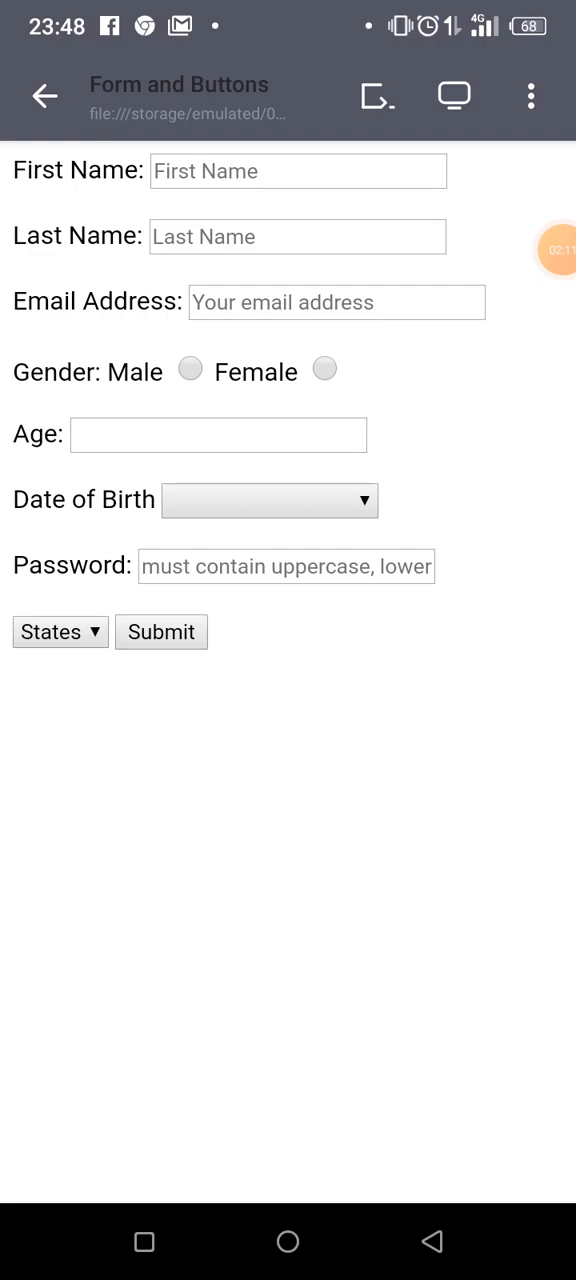
# Step: Check that the preview dropdown lists six States entries, then return to Acode
pyautogui.click(58, 632)
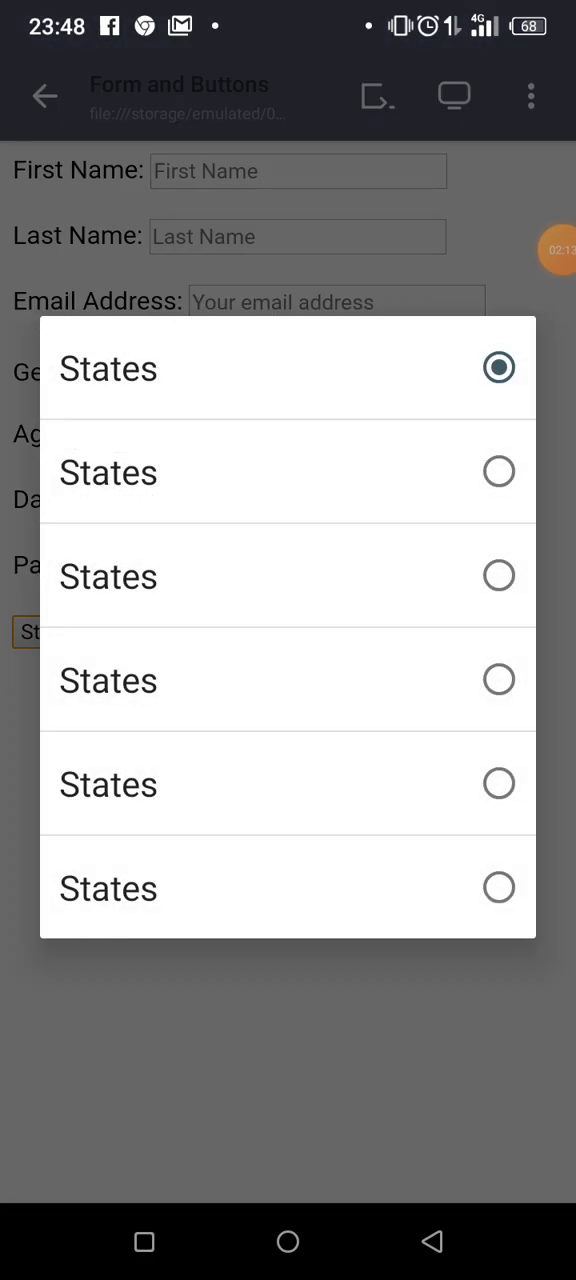
pyautogui.click(108, 368)
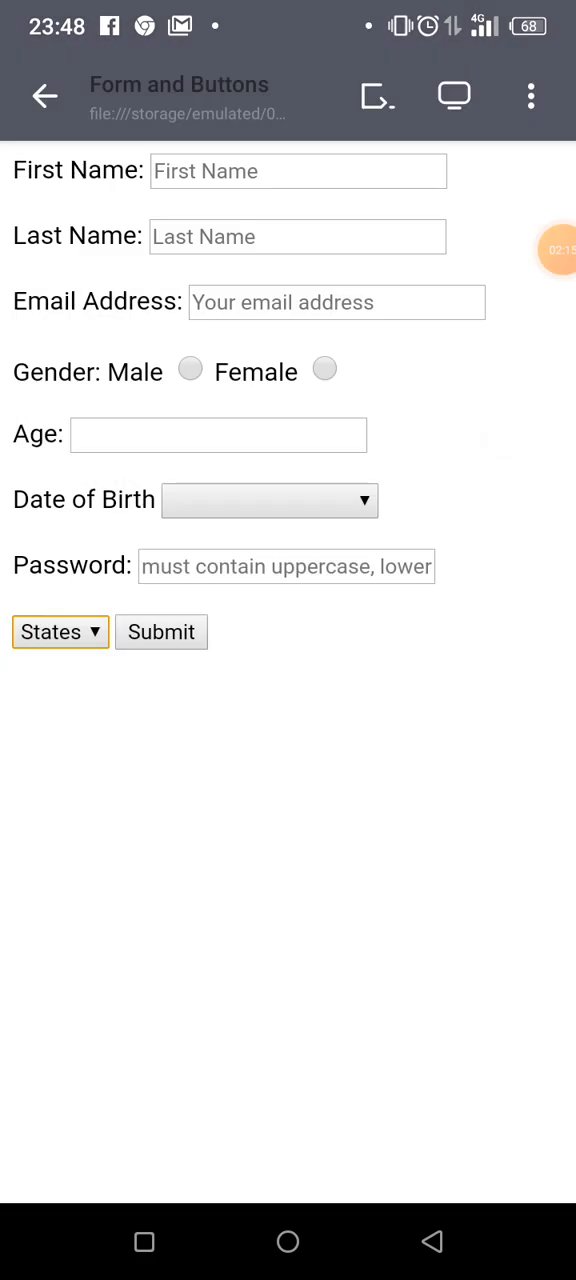
pyautogui.click(59, 631)
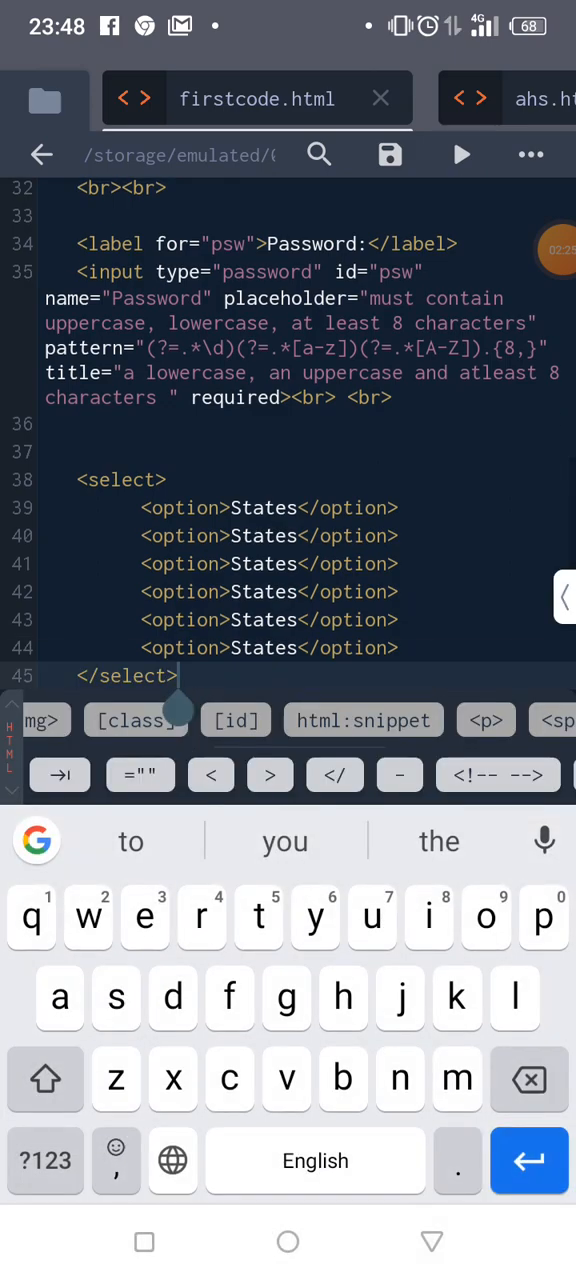
# Step: Add <br><br> after the closing </select> tag
pyautogui.click(211, 775)
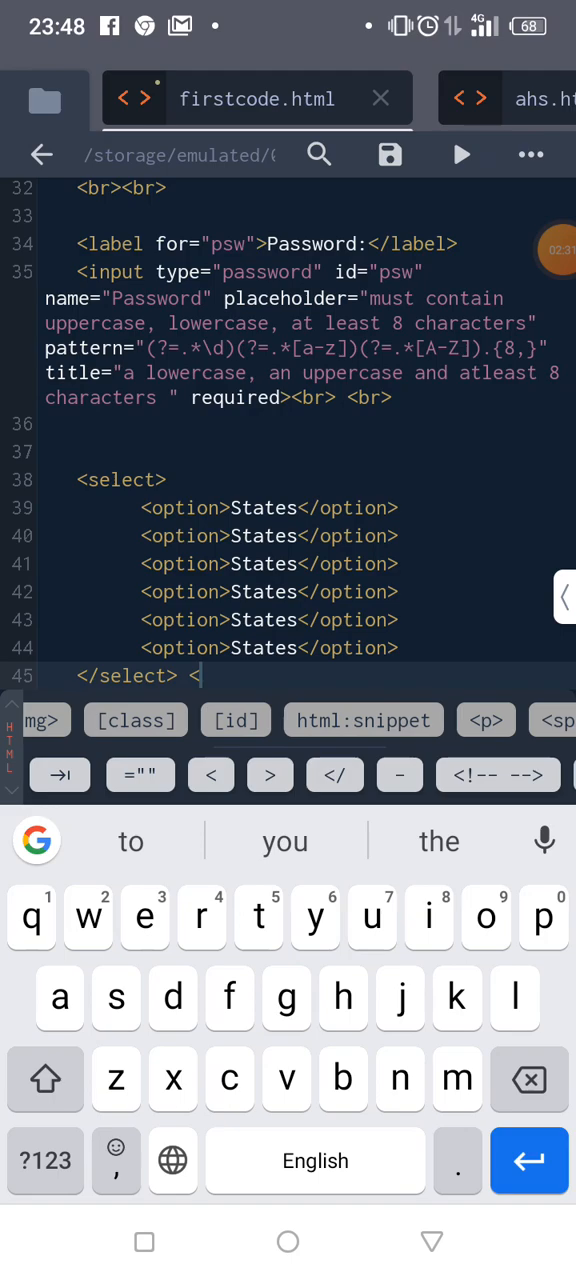
pyautogui.write('br>')
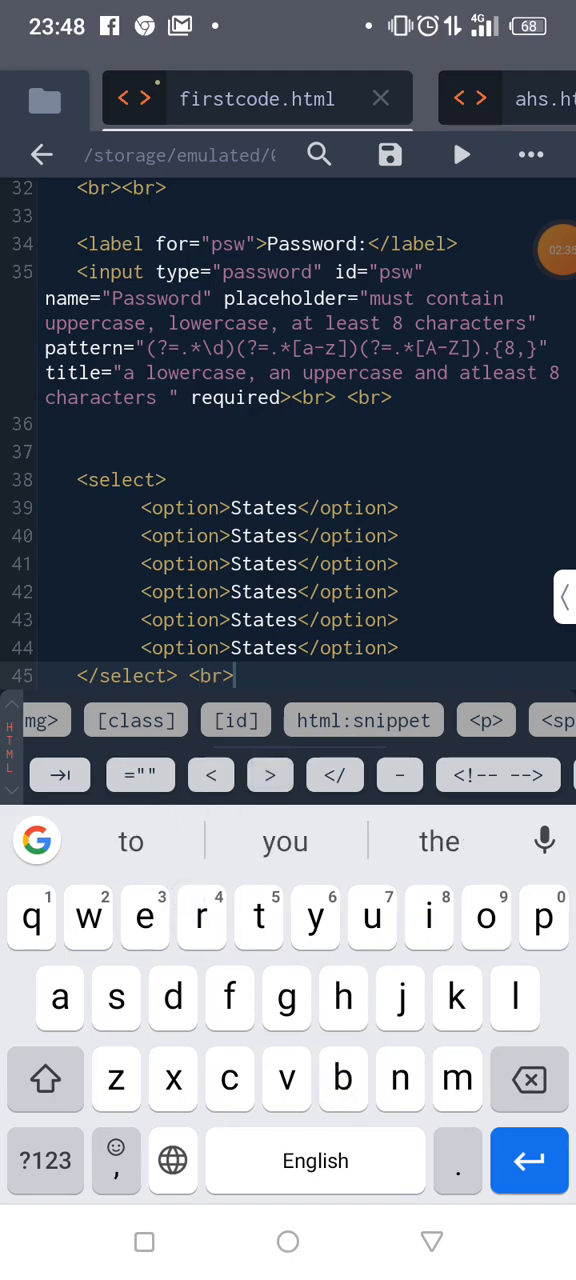
pyautogui.write('vr')
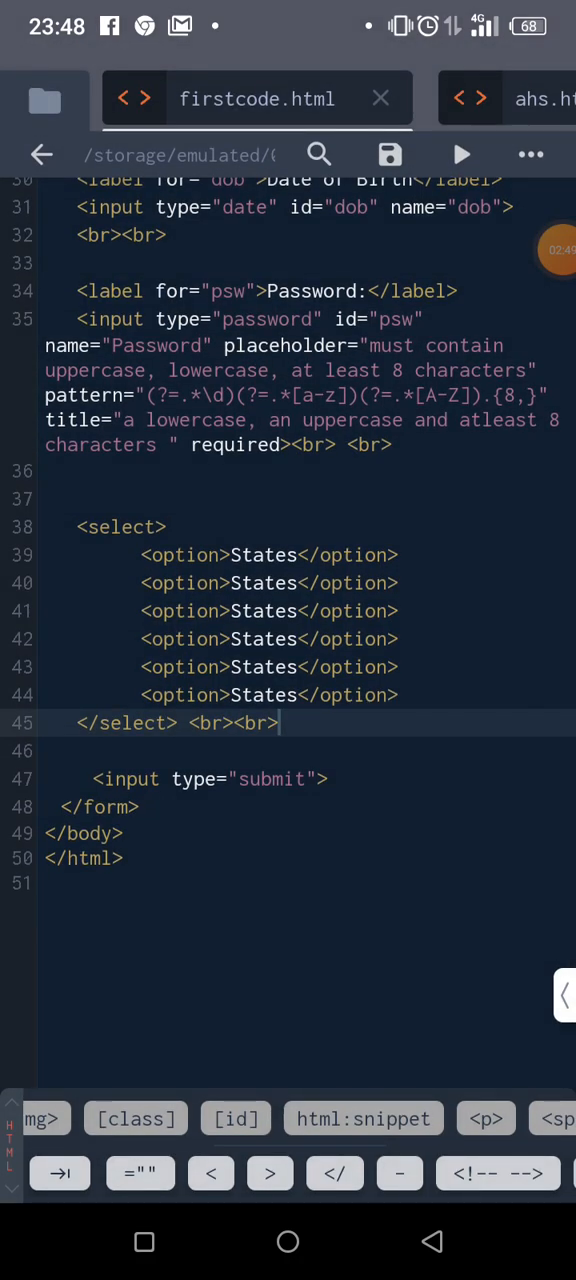
pyautogui.click(78, 558)
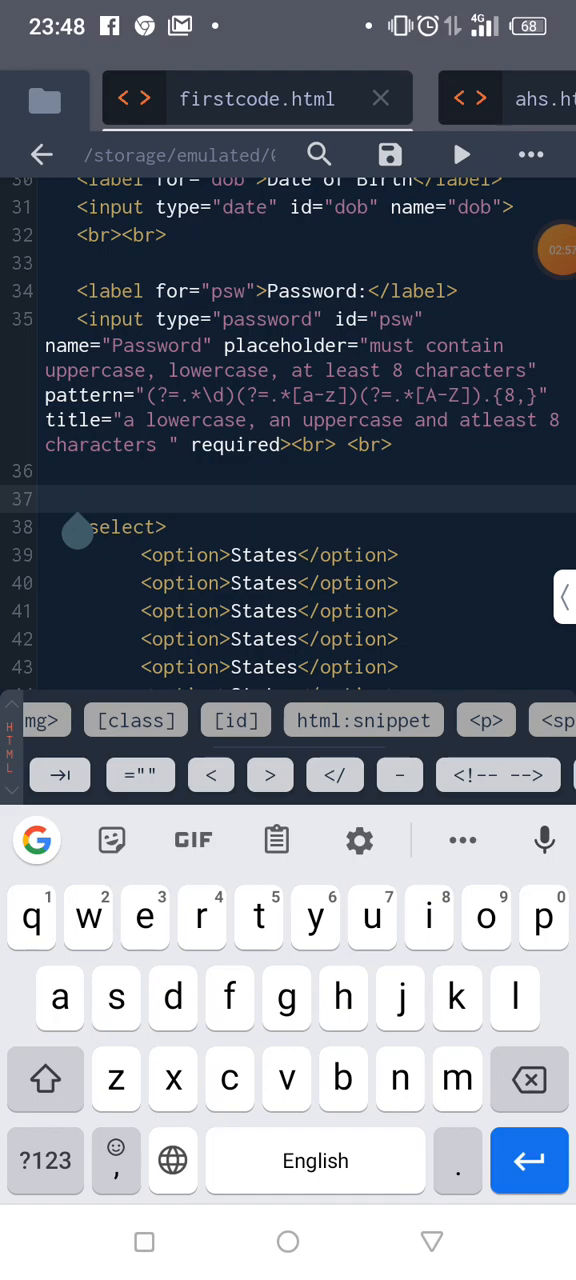
# Step: Add a 'State of Origin' label above the dropdown
pyautogui.write('label></label>')
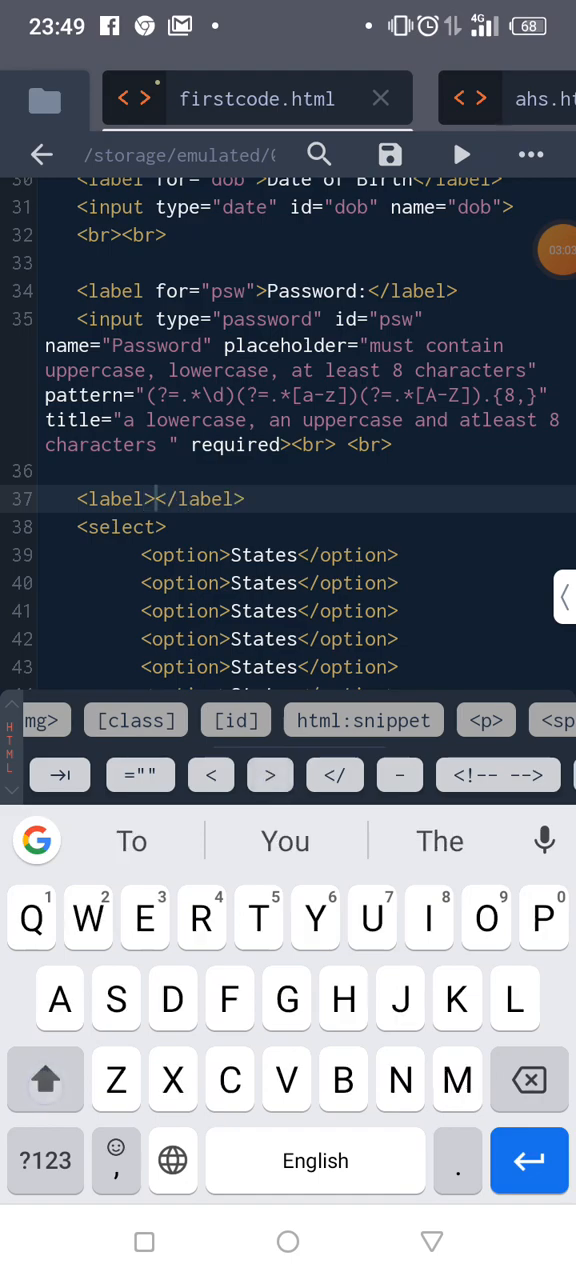
pyautogui.write('State')
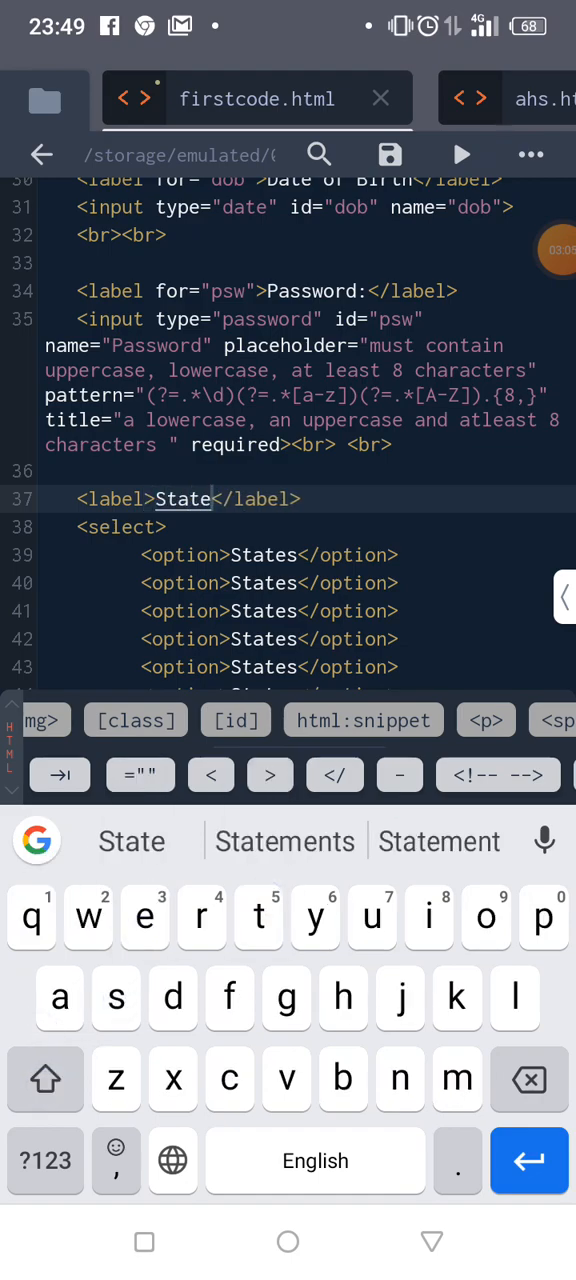
pyautogui.write('of')
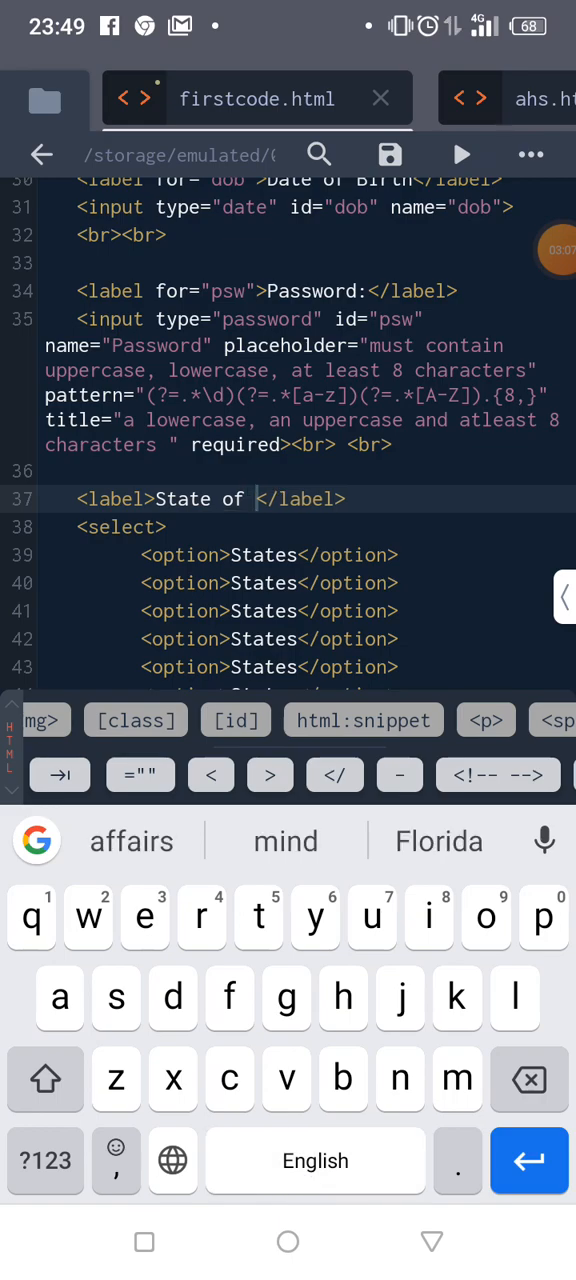
pyautogui.write('Origin')
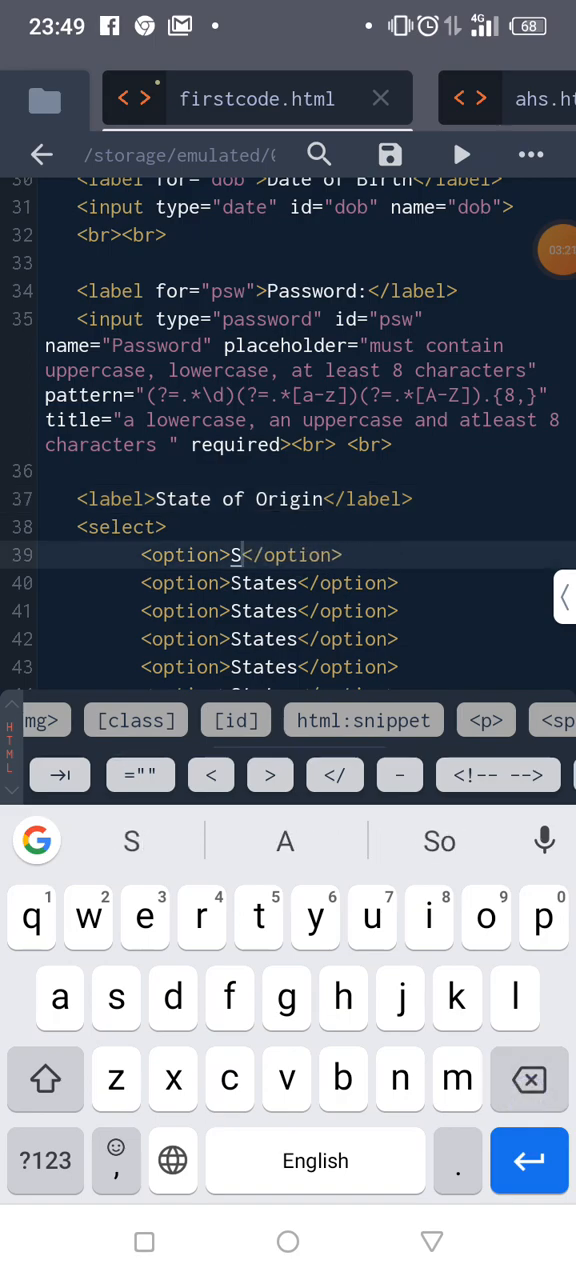
# Step: Rename the first option to 'Select' and add a colon after 'State of Origin'
pyautogui.press('Backspace')
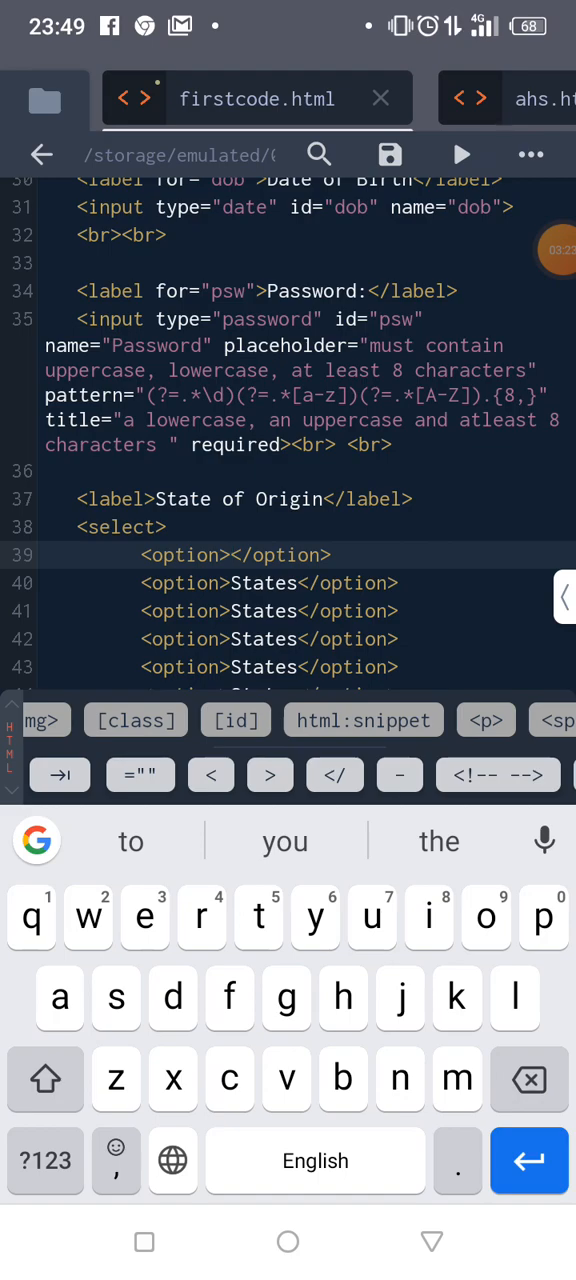
pyautogui.write('Select')
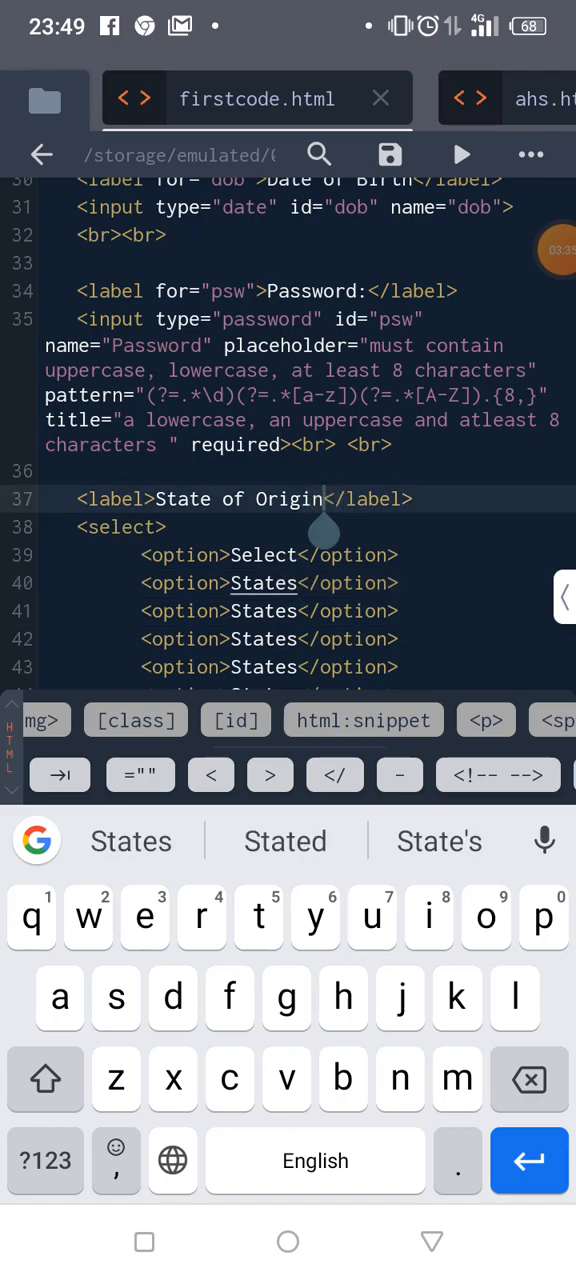
pyautogui.click(45, 1160)
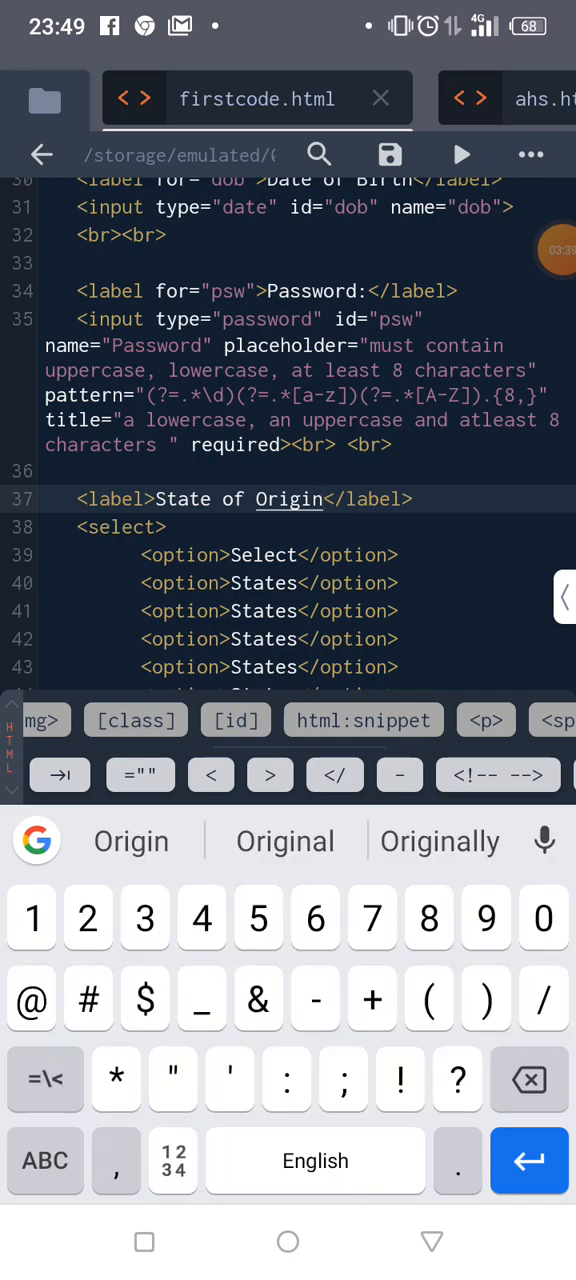
pyautogui.write(':')
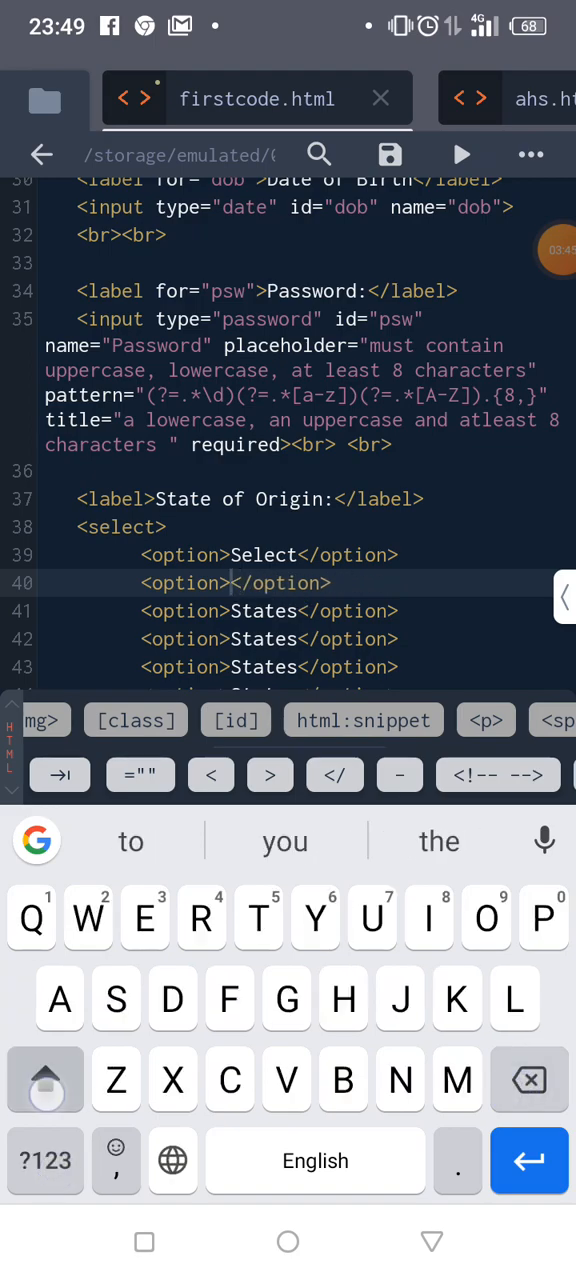
# Step: Replace the next three options with Abia, Adamawa and Akwa Ibom
pyautogui.write('Abi')
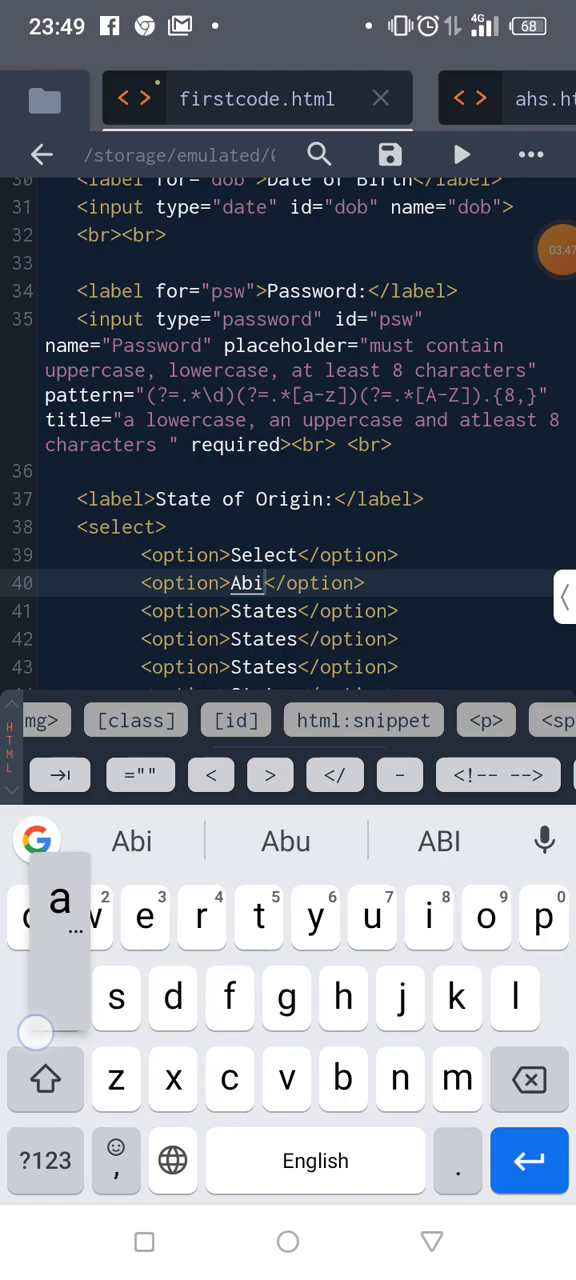
pyautogui.write('a')
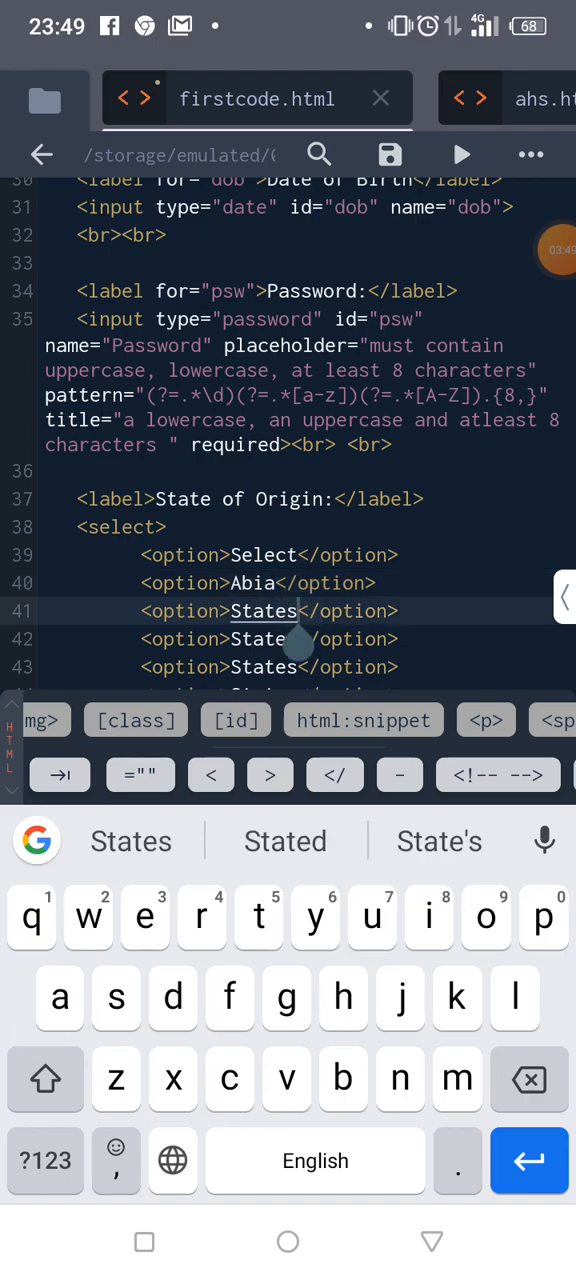
pyautogui.press('Backspace')
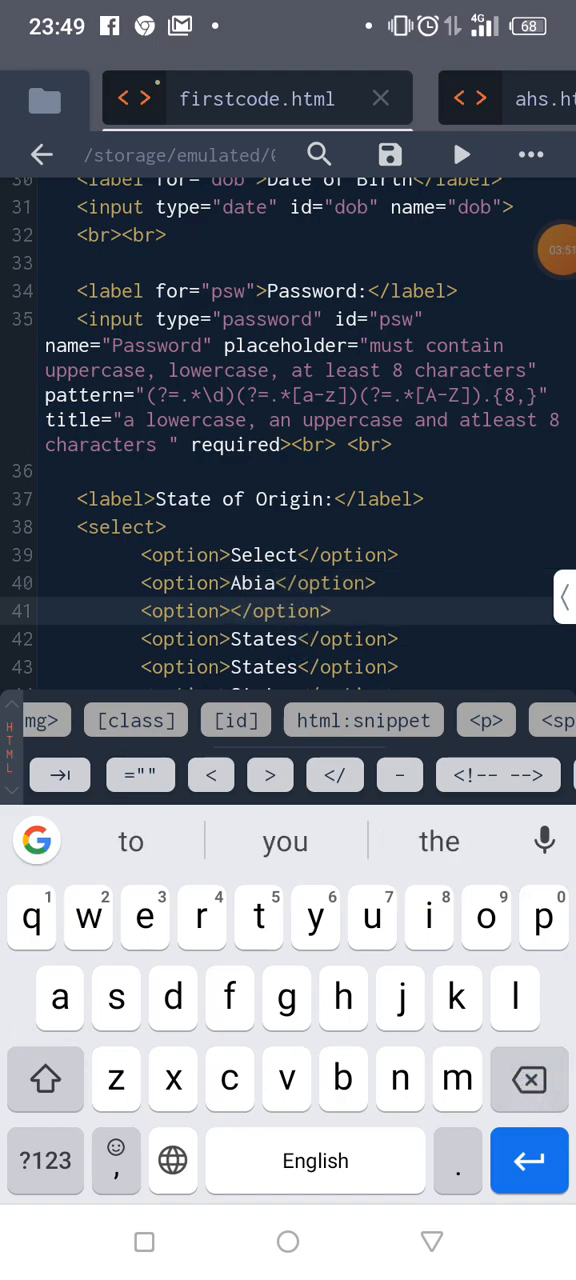
pyautogui.write('Ada')
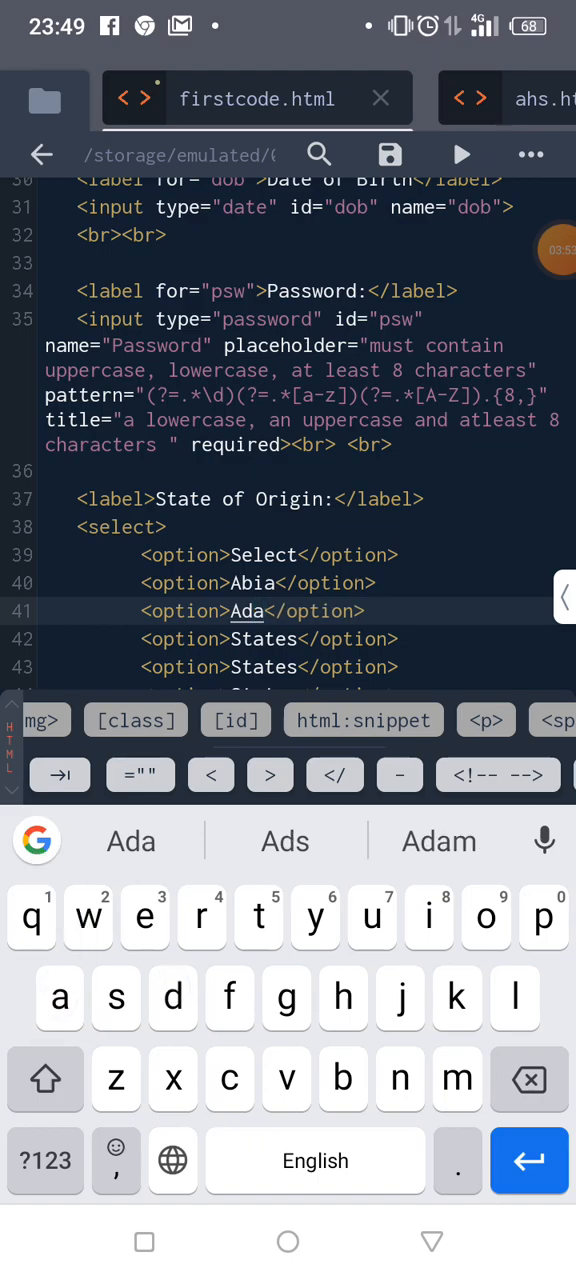
pyautogui.write('mawa')
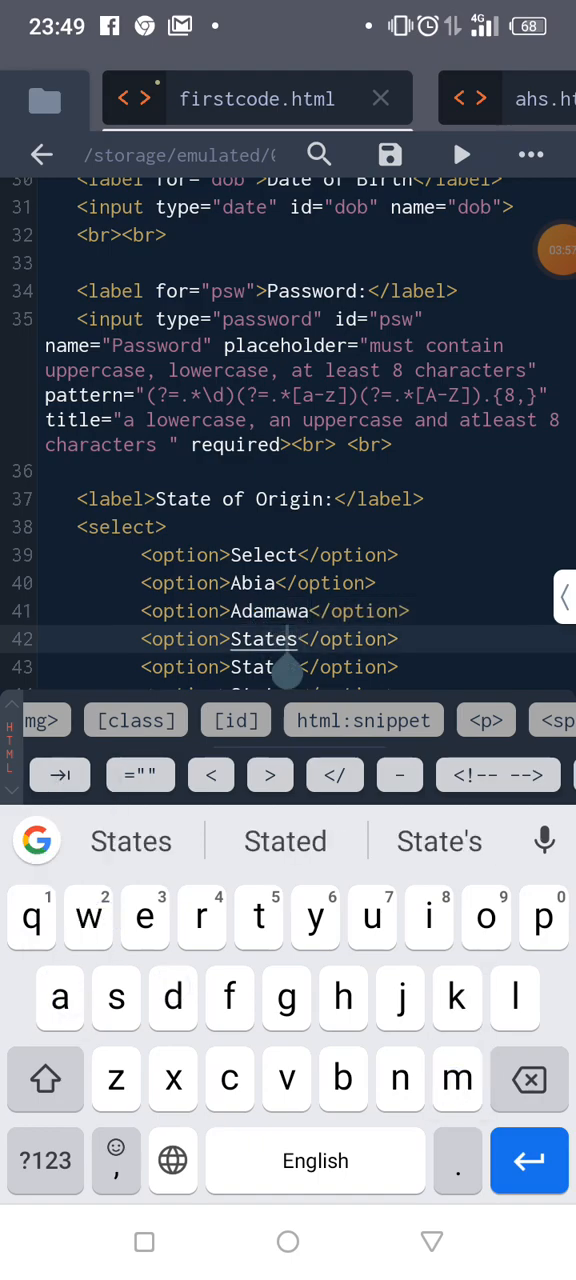
pyautogui.press('Backspace')
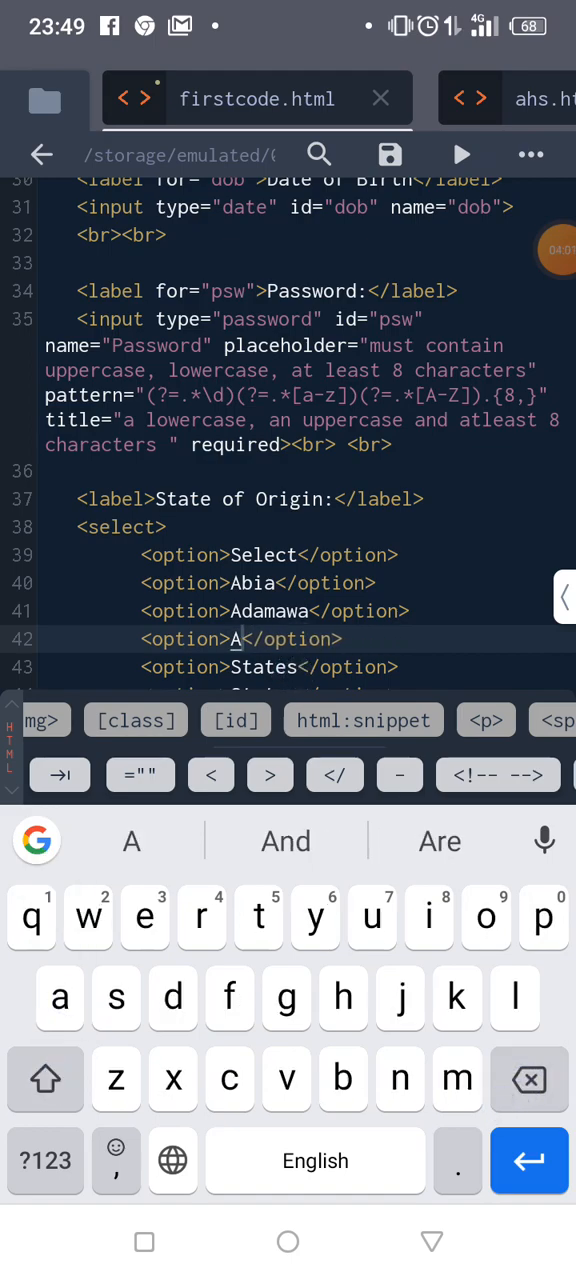
pyautogui.write('kwa')
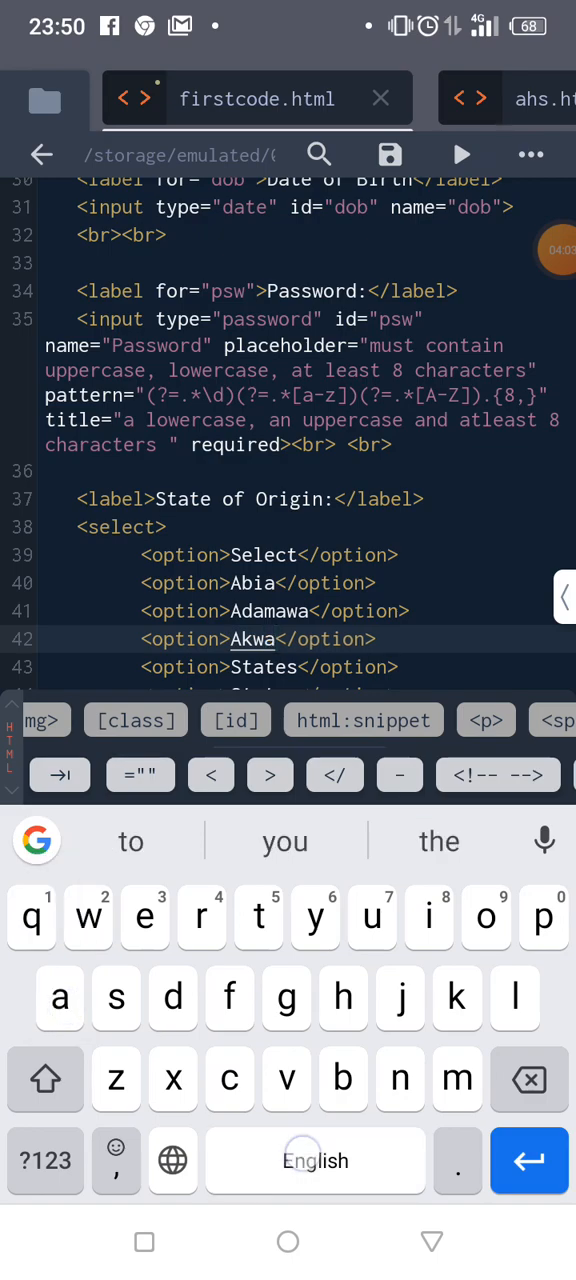
pyautogui.write('Ibon')
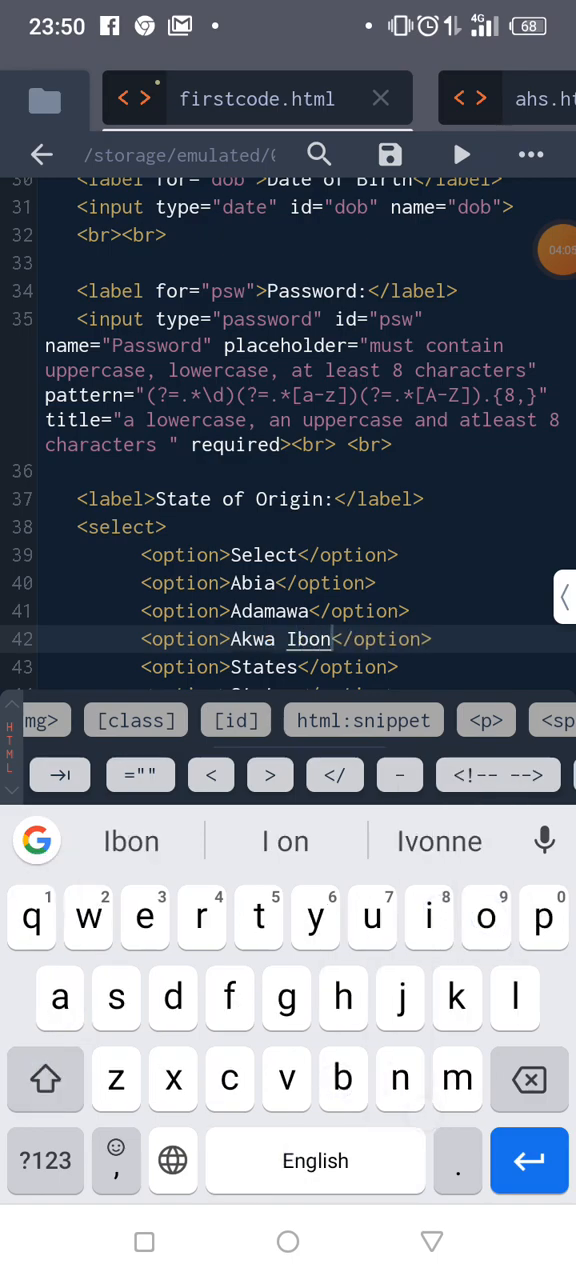
# Step: Set the last two options to Anambra and Bauchi, then preview the form
pyautogui.click(457, 1079)
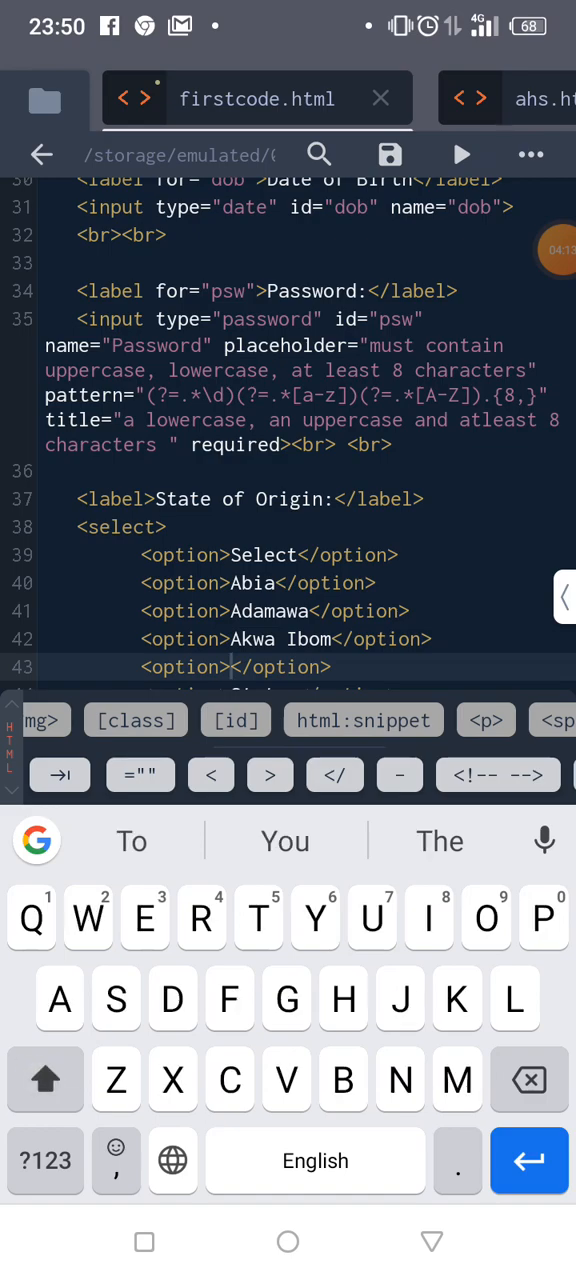
pyautogui.write('Anambra')
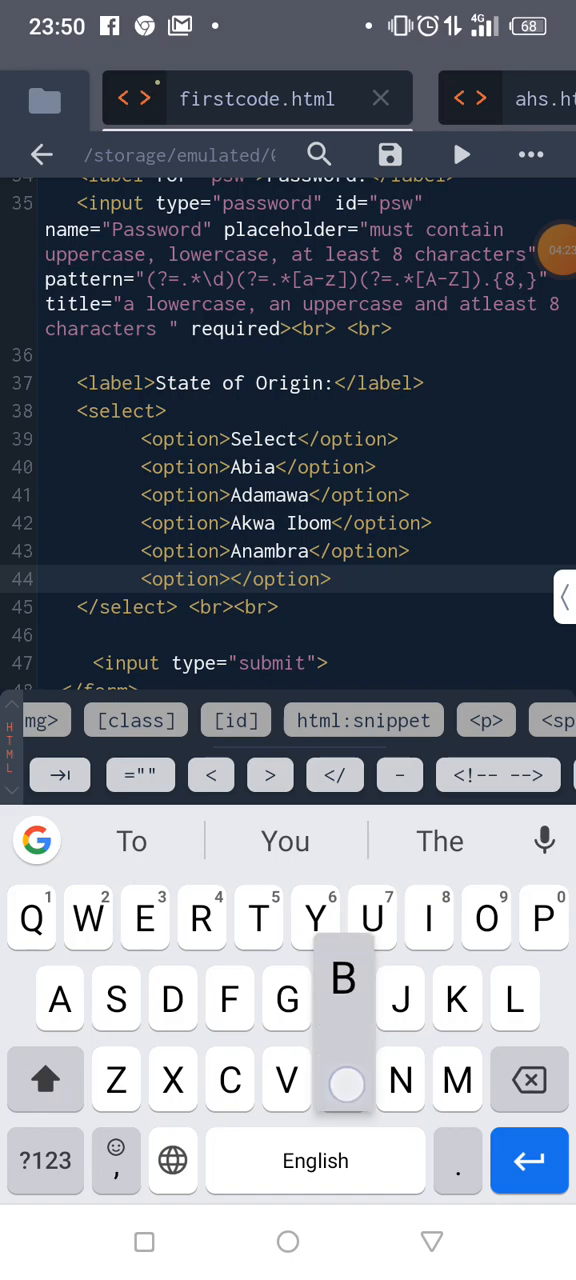
pyautogui.write('Bauchi')
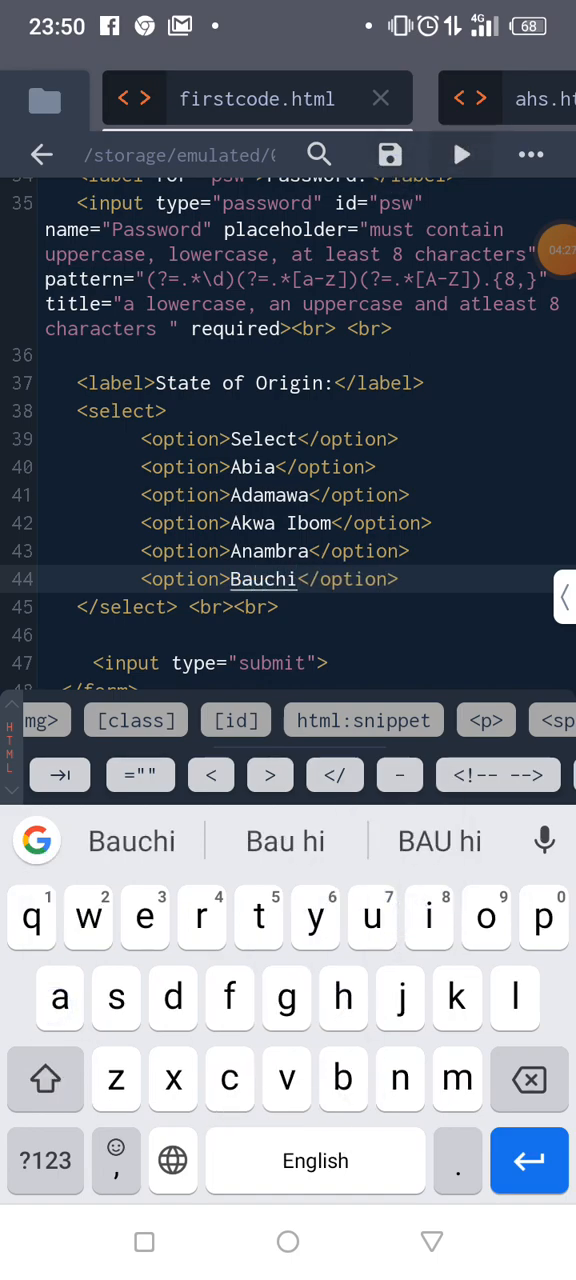
pyautogui.click(461, 154)
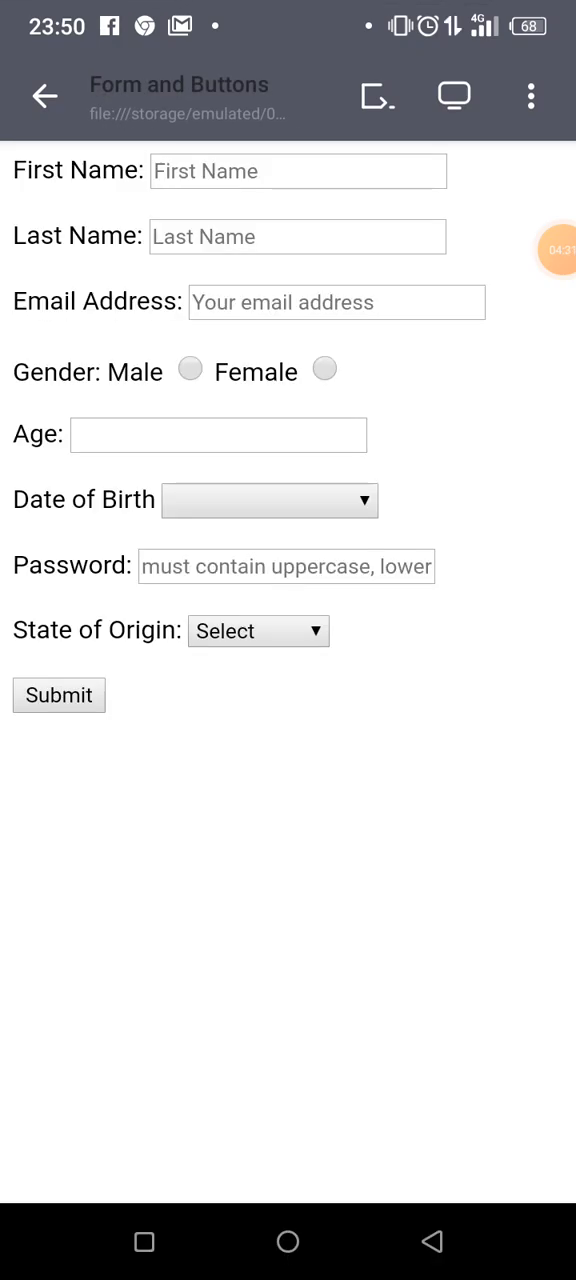
# Step: In the preview, pick Adamawa, then Akwa Ibom, then Bauchi from the State of Origin dropdown
pyautogui.click(257, 630)
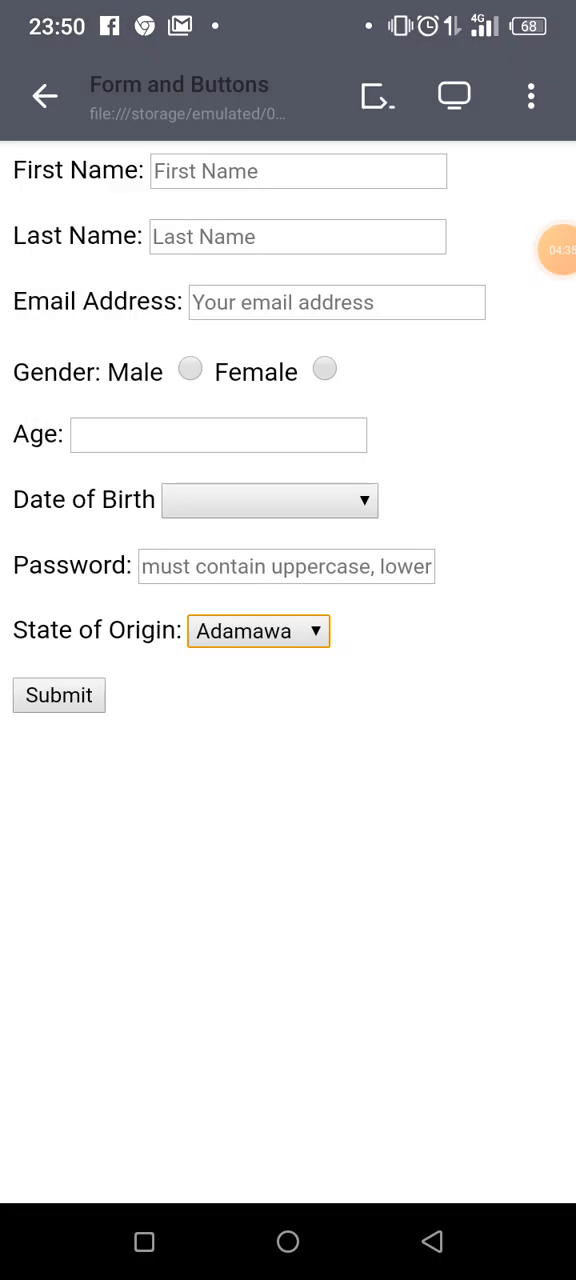
pyautogui.click(257, 631)
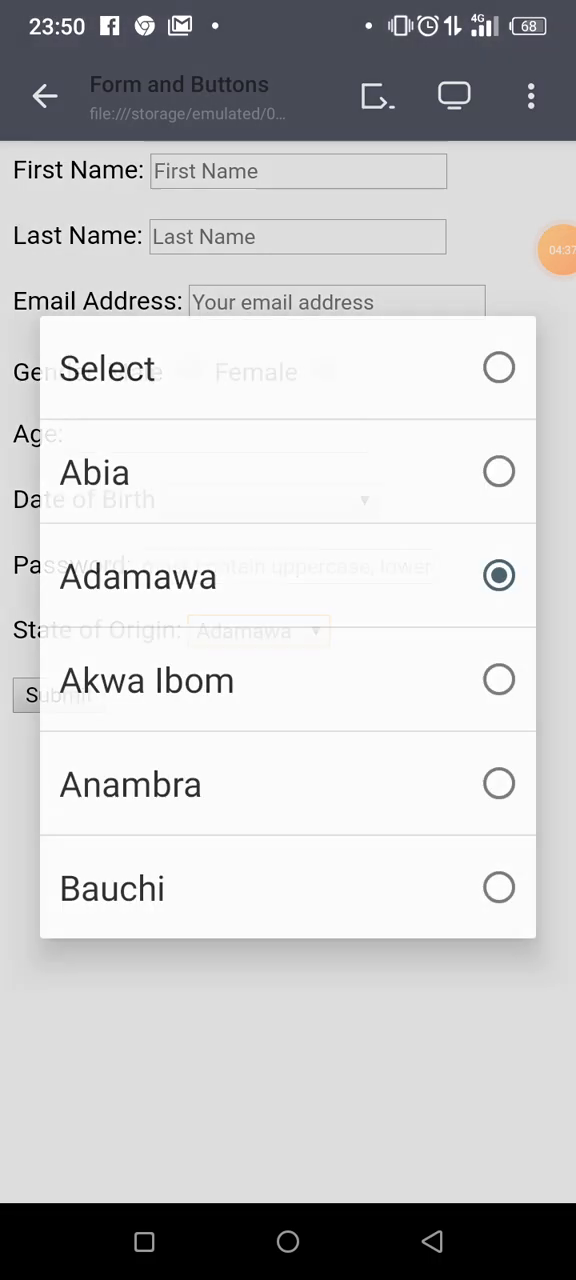
pyautogui.click(146, 680)
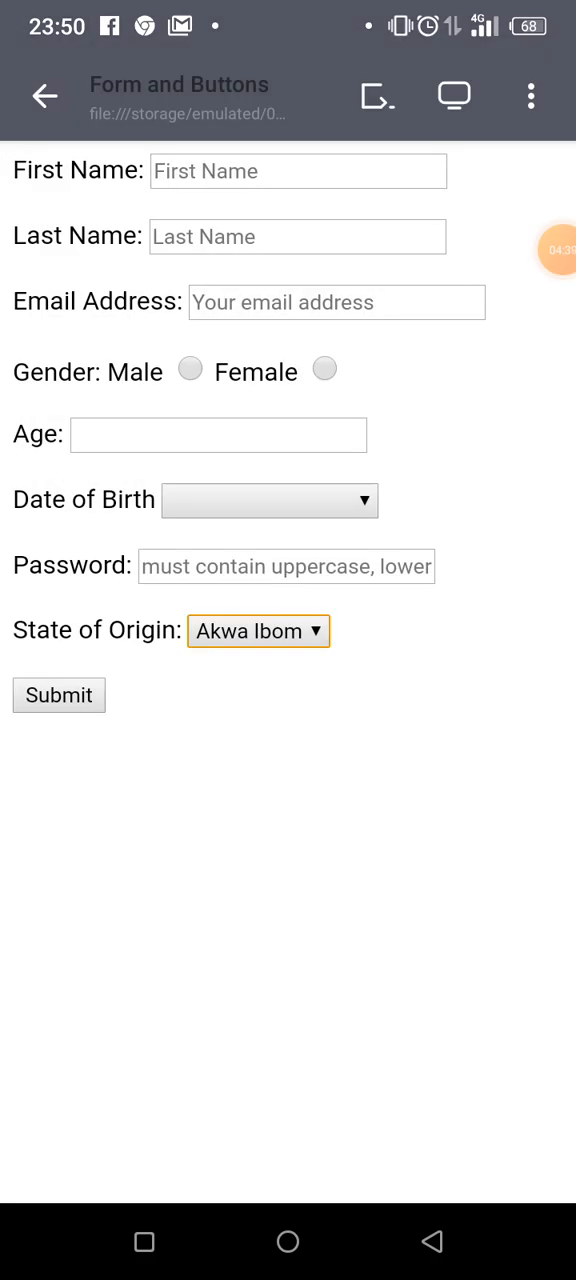
pyautogui.click(257, 631)
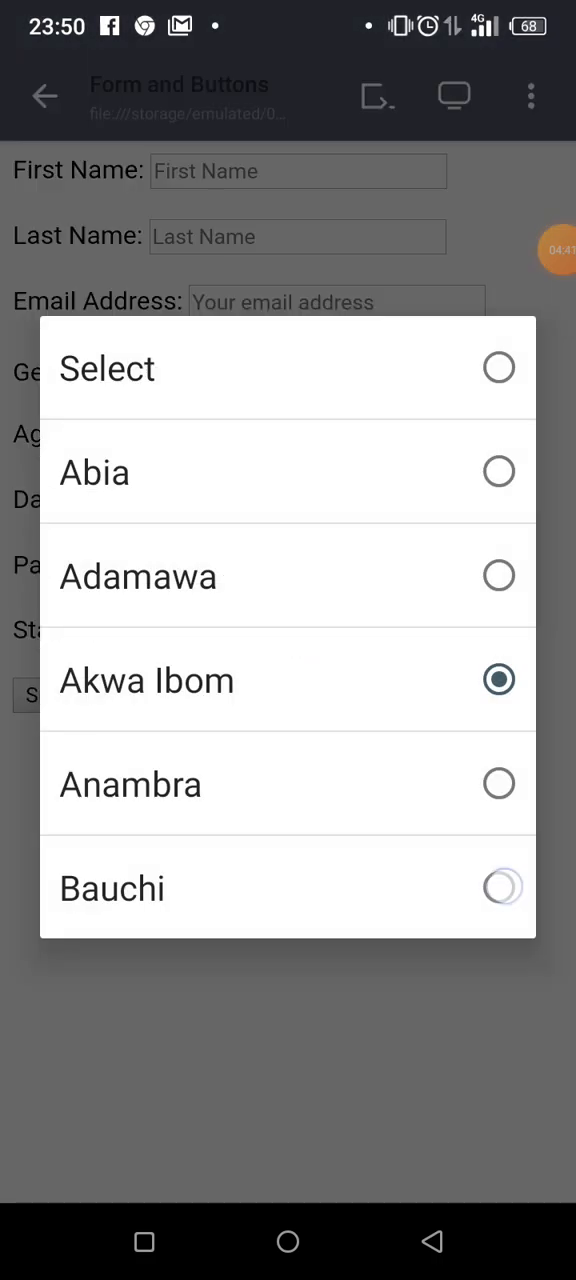
pyautogui.click(112, 888)
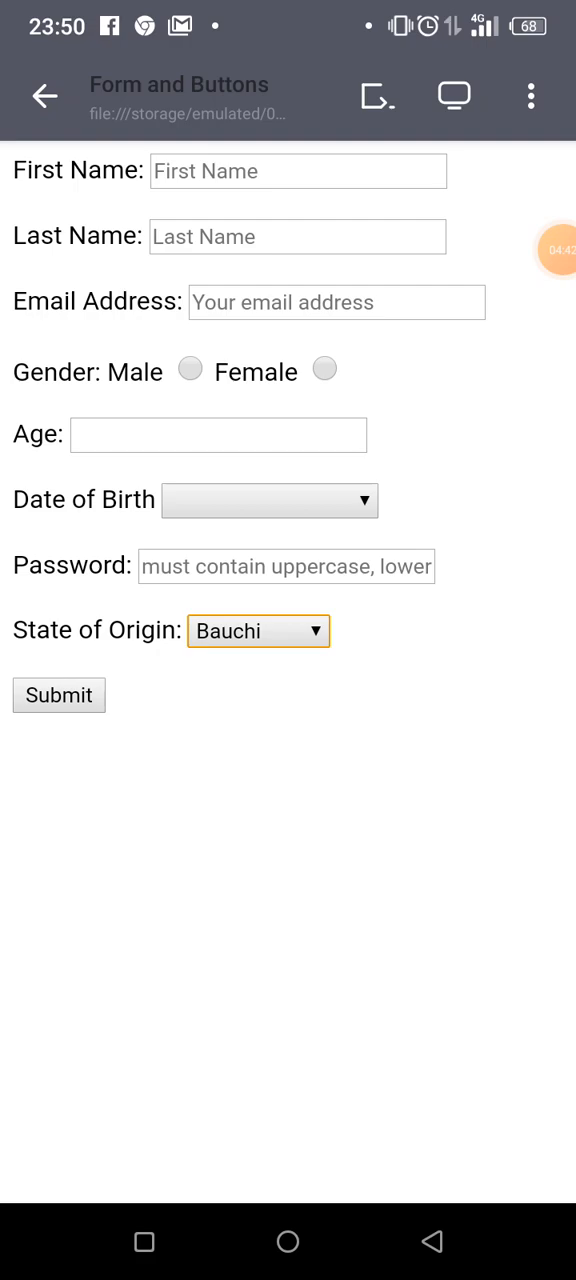
pyautogui.click(298, 171)
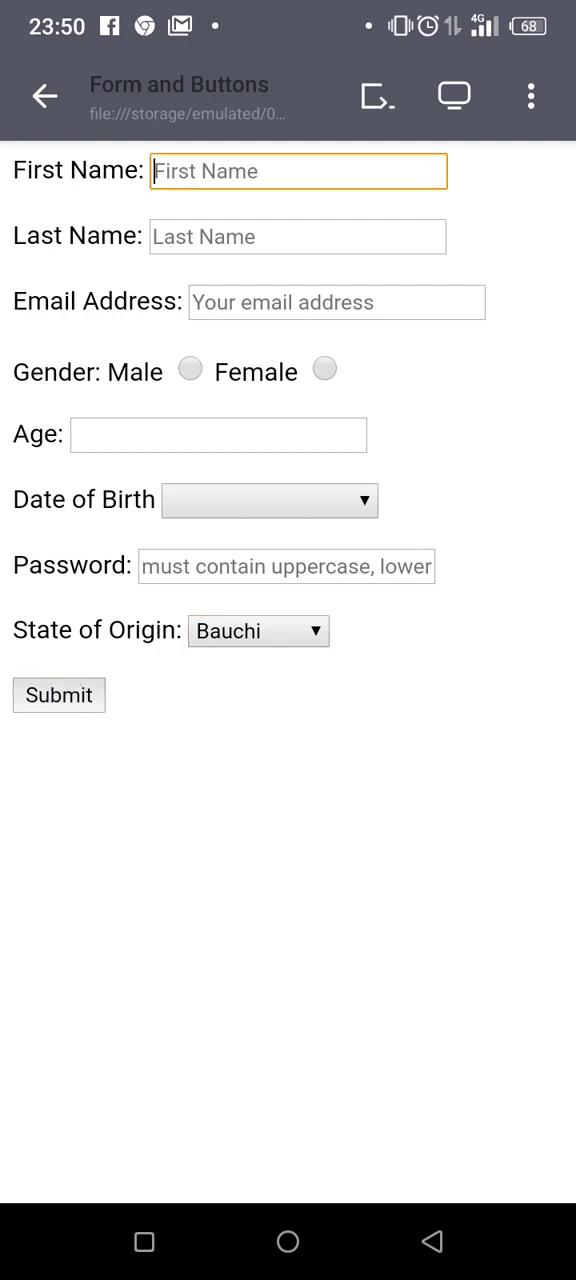
pyautogui.write('Habeebah')
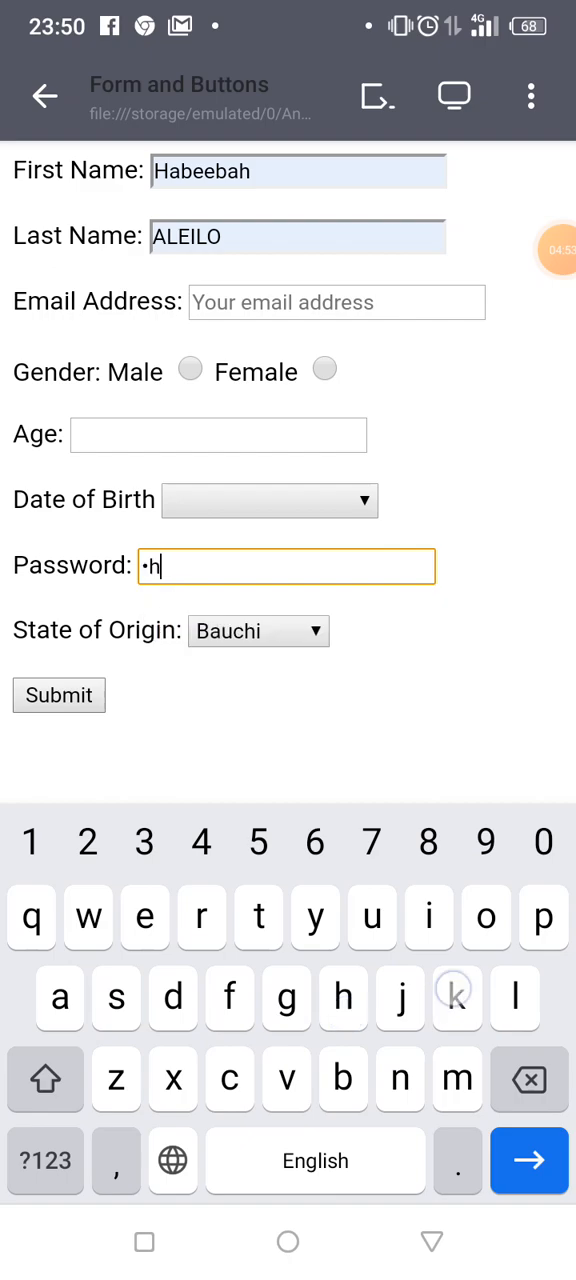
pyautogui.write('j')
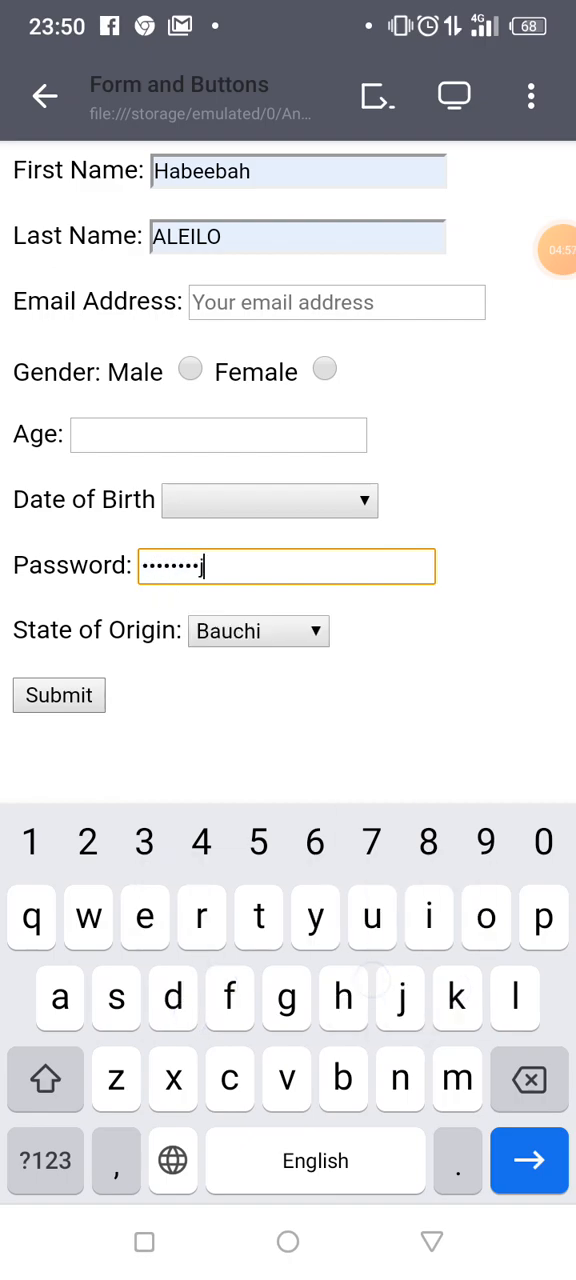
pyautogui.write('7')
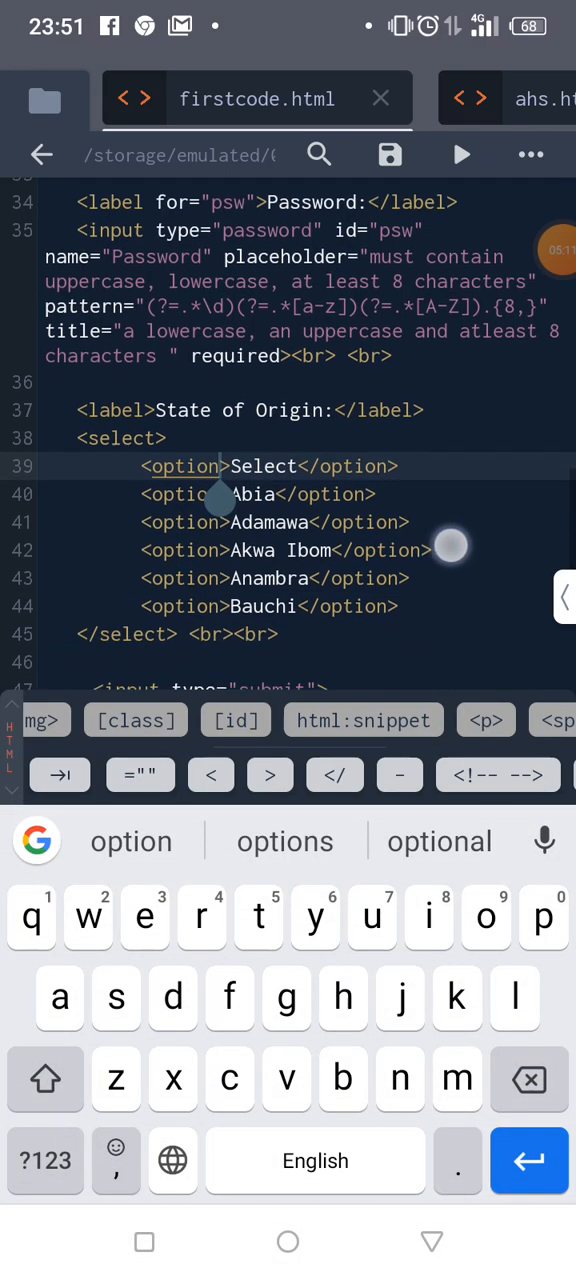
# Step: Scroll up in Acode to show the select element's six option lines
pyautogui.scroll(3)
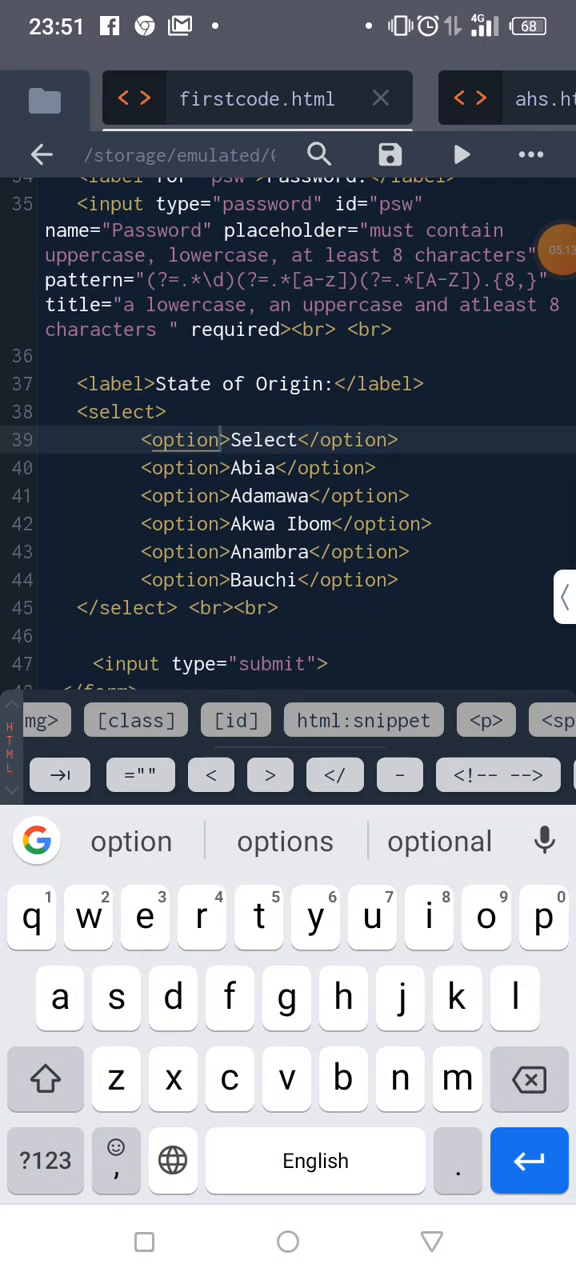